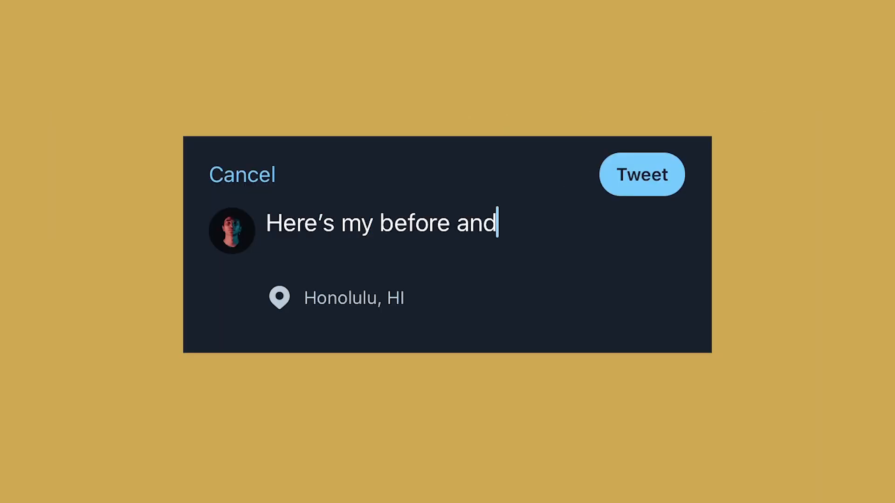
{"action": "type", "text": "after images @Oncorage !!!"}
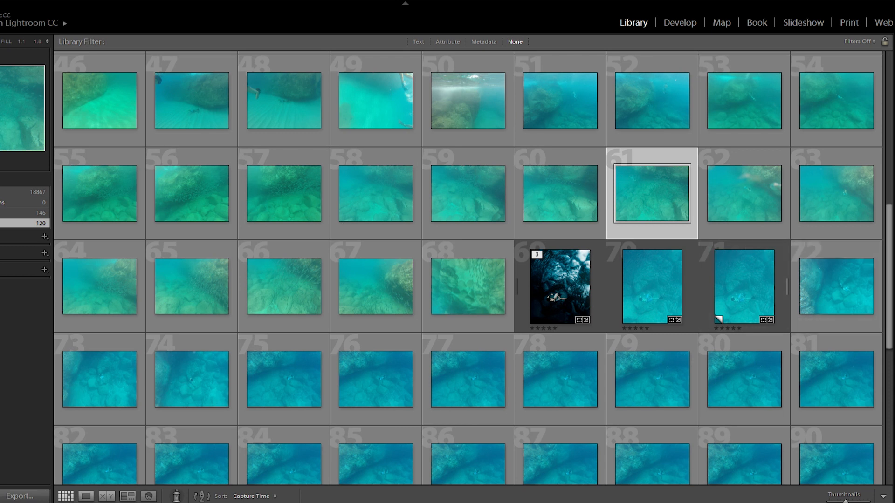
Bring the freediver shot into single-image view and switch to the Develop module.
{"action": "left_click", "coordinate": [649, 292]}
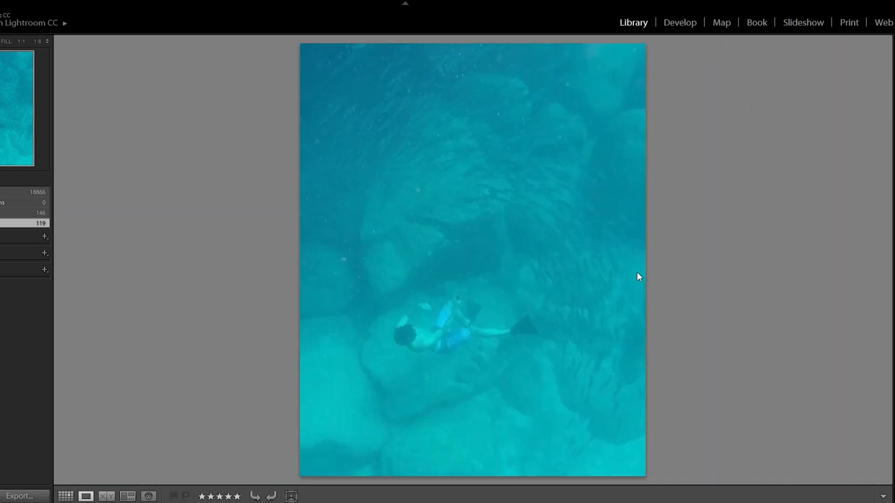
{"action": "mouse_move", "coordinate": [572, 378]}
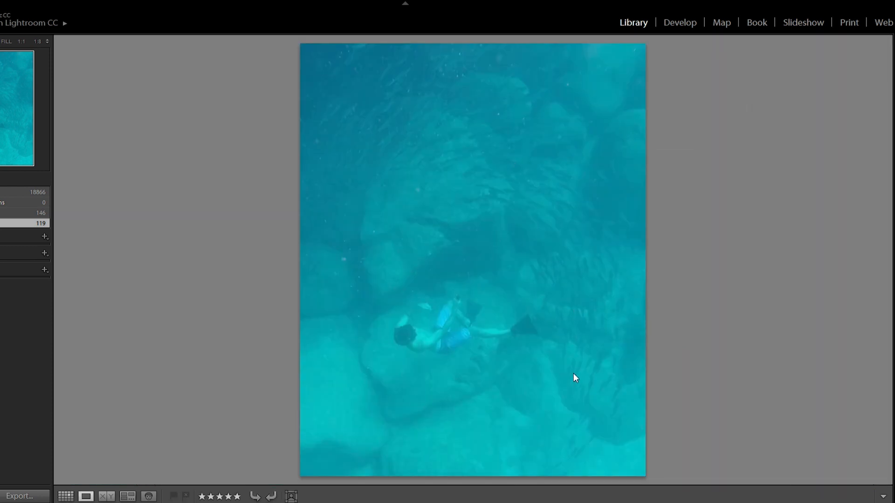
{"action": "left_click", "coordinate": [679, 22]}
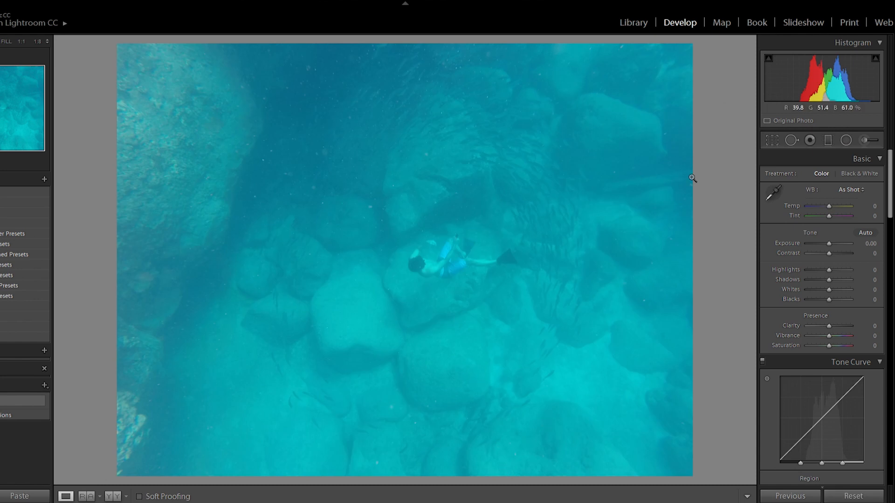
Crop the photo to a 4 x 5 / 8 x 10 portrait frame positioned over the diver.
{"action": "left_click", "coordinate": [771, 140]}
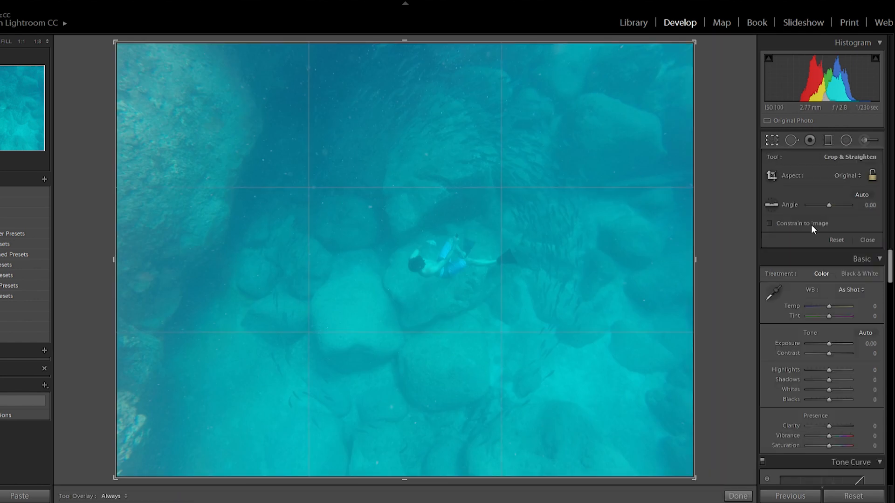
{"action": "left_click", "coordinate": [845, 175]}
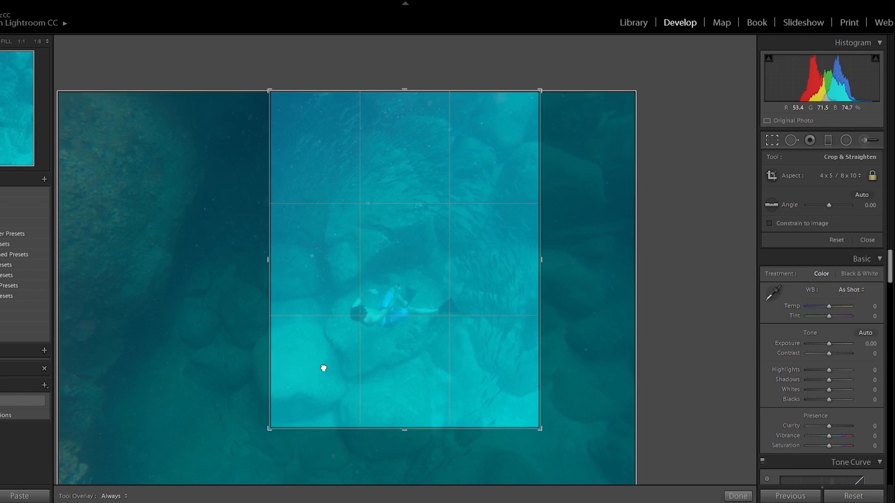
{"action": "left_click", "coordinate": [867, 240]}
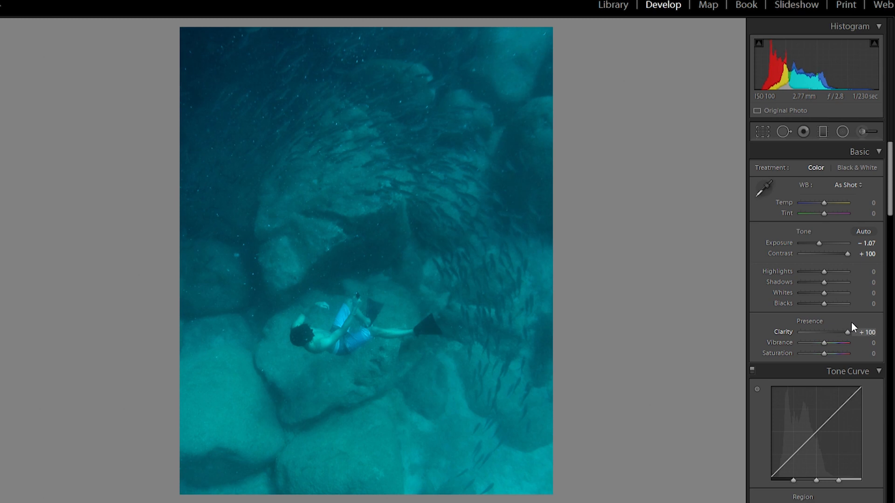
Set Basic Highlights to -10 and Shadows to -50 for a darker, punchier image.
{"action": "left_click_drag", "start_coordinate": [840, 272], "coordinate": [850, 272]}
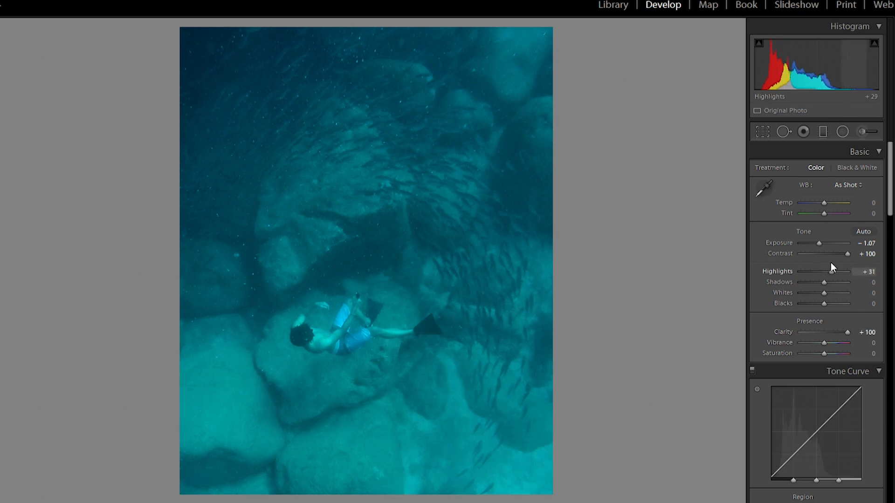
{"action": "left_click_drag", "start_coordinate": [824, 282], "coordinate": [811, 282]}
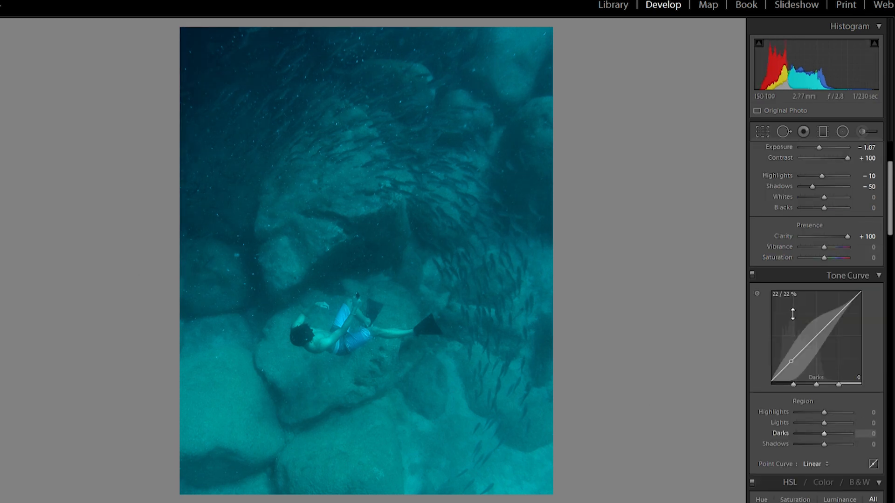
Shape an S-curve: tone-curve Highlights +20, Lights +53, Darks -42, Shadows -36.
{"action": "left_click_drag", "start_coordinate": [833, 412], "coordinate": [825, 412]}
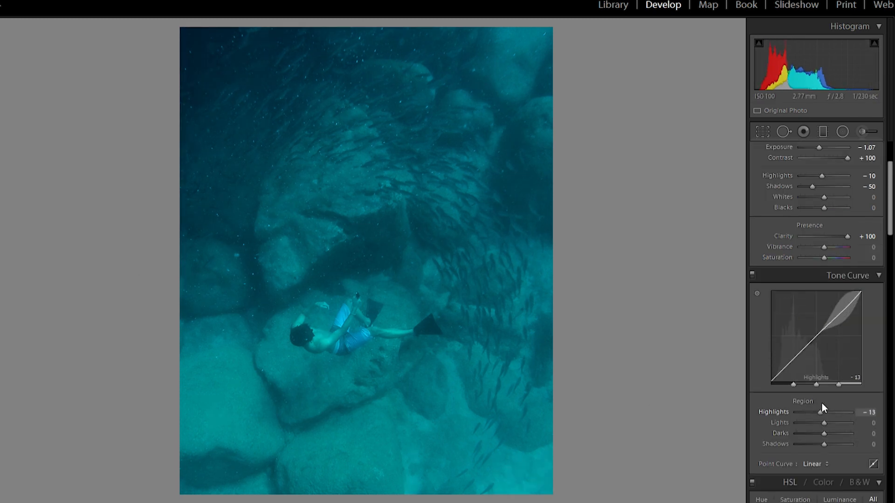
{"action": "left_click_drag", "start_coordinate": [839, 422], "coordinate": [824, 422]}
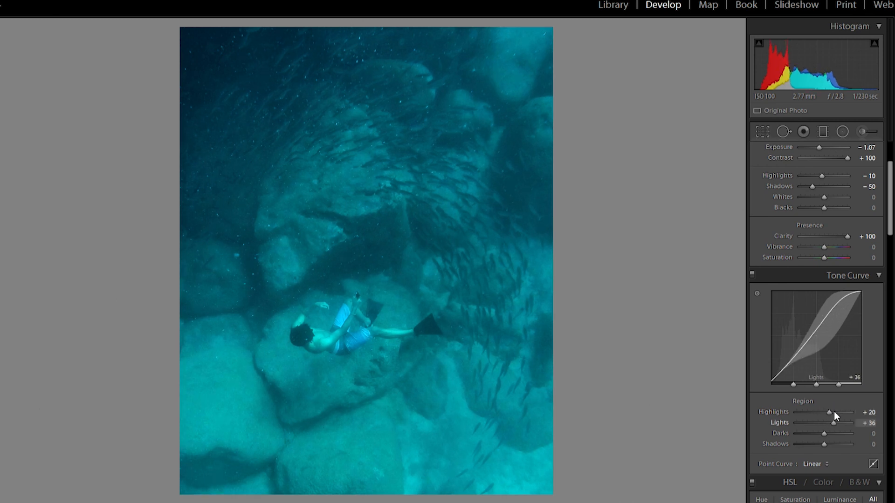
{"action": "left_click_drag", "start_coordinate": [826, 422], "coordinate": [837, 422]}
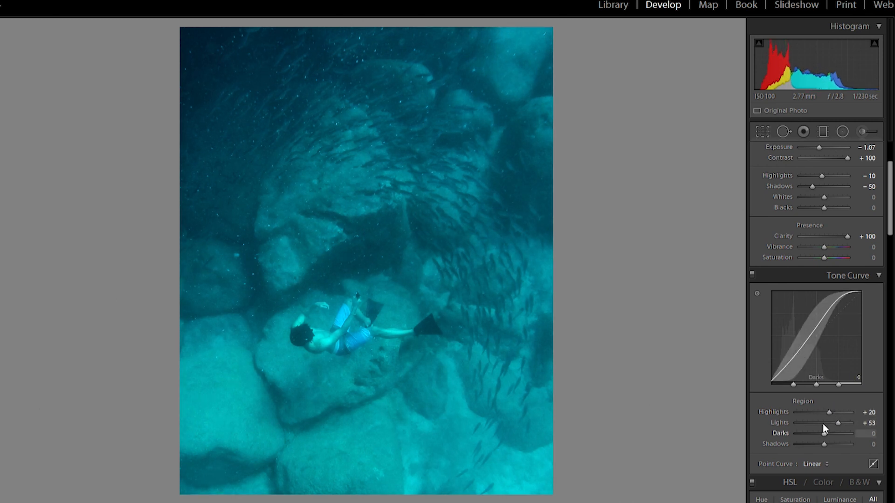
{"action": "left_click_drag", "start_coordinate": [839, 433], "coordinate": [811, 433]}
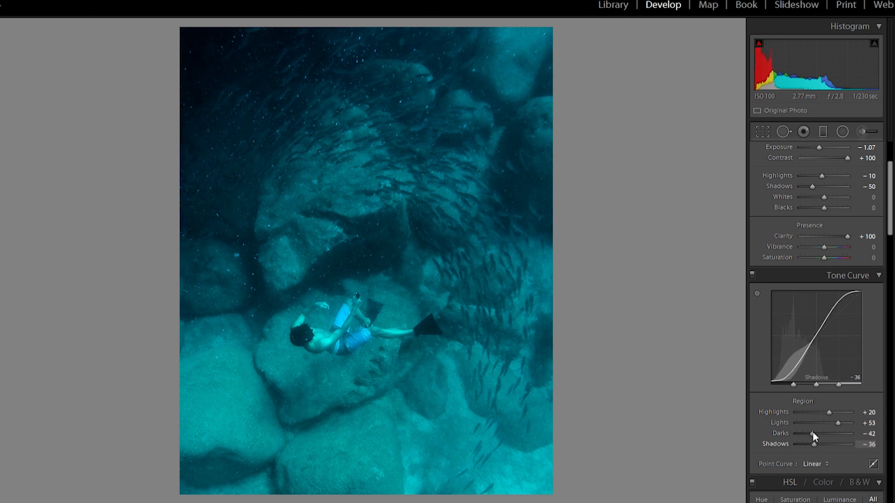
{"action": "left_click_drag", "start_coordinate": [813, 444], "coordinate": [811, 444]}
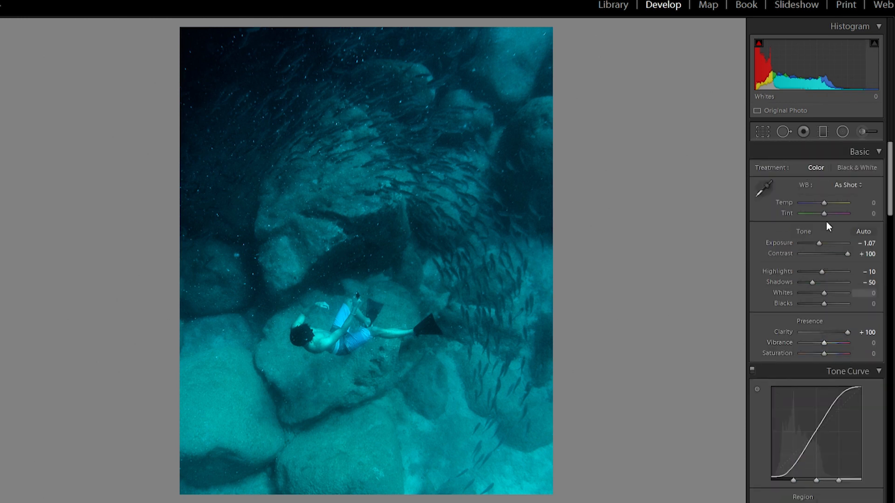
Cool the white balance to Temp -5 and shift Tint to +10 magenta.
{"action": "left_click_drag", "start_coordinate": [835, 203], "coordinate": [842, 203]}
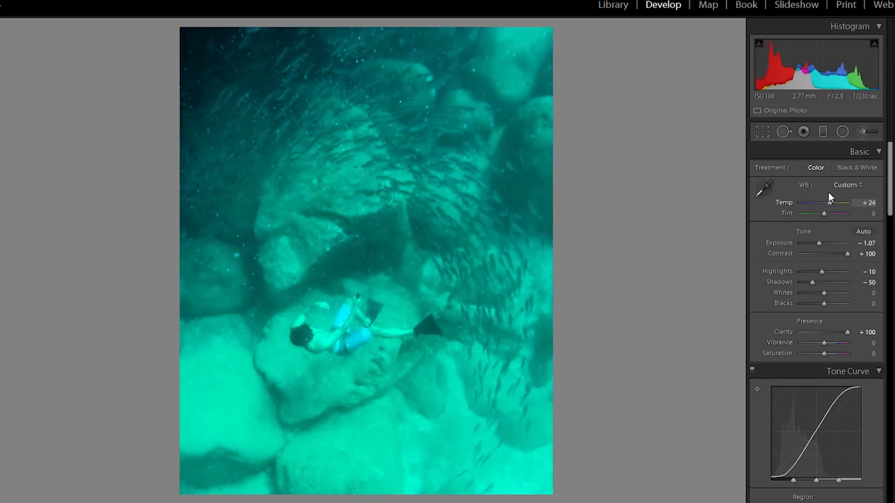
{"action": "left_click_drag", "start_coordinate": [831, 202], "coordinate": [822, 202]}
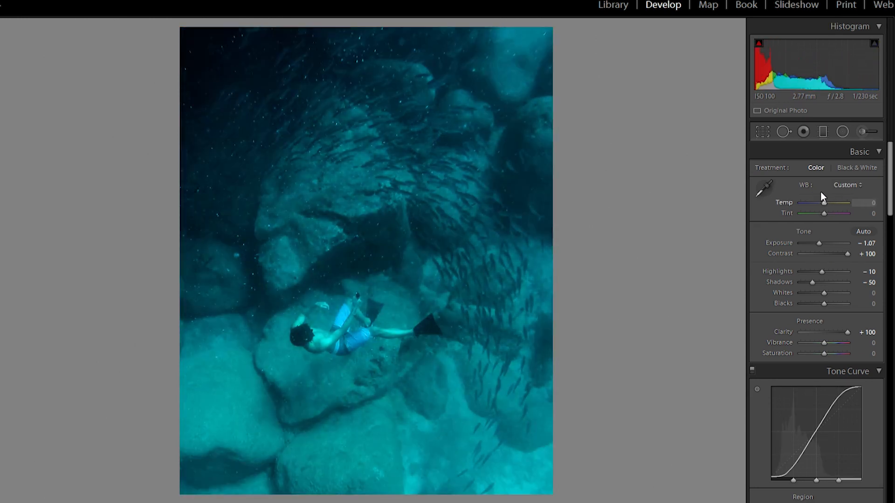
{"action": "left_click_drag", "start_coordinate": [826, 202], "coordinate": [823, 202]}
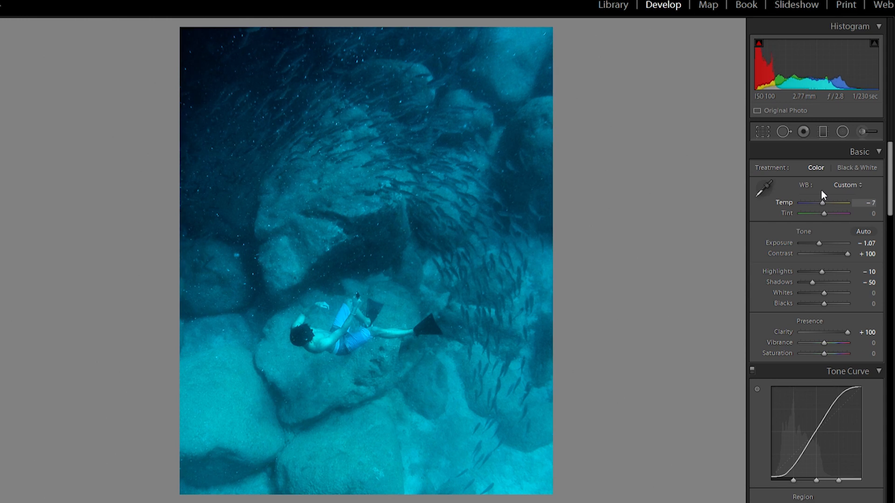
{"action": "left_click_drag", "start_coordinate": [824, 213], "coordinate": [840, 213]}
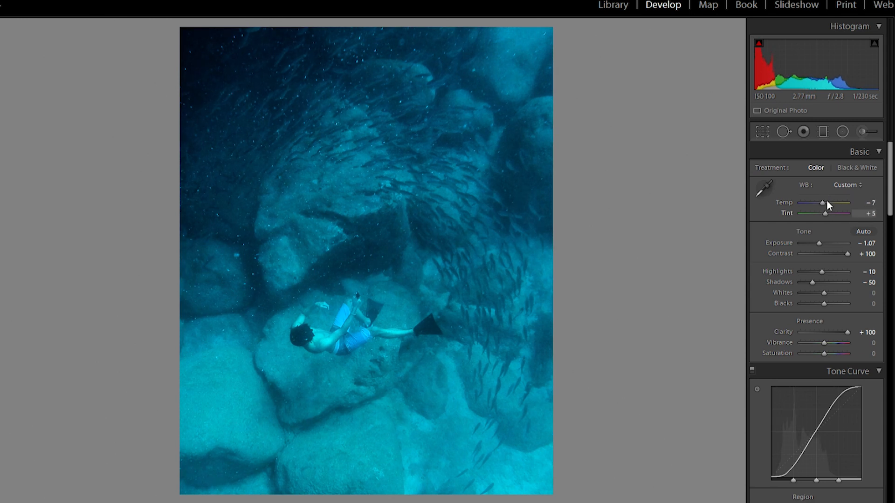
{"action": "left_click_drag", "start_coordinate": [826, 213], "coordinate": [841, 213]}
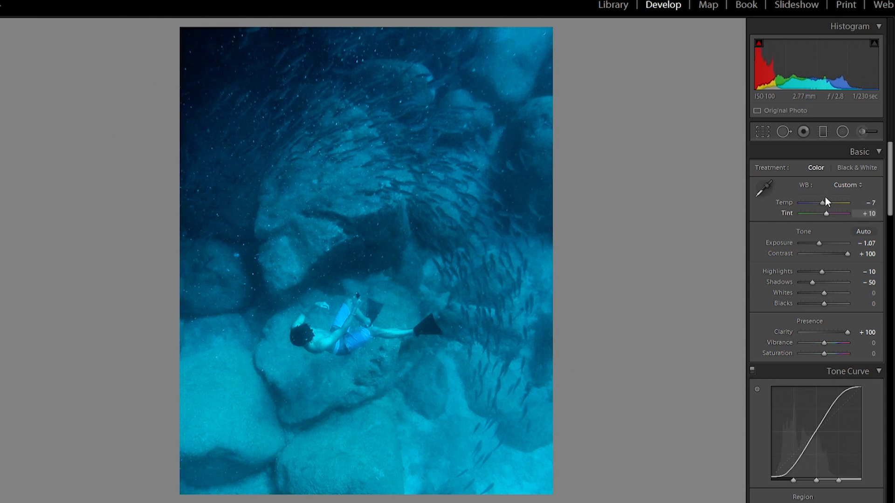
Reduce overall Saturation to about -31.
{"action": "left_click_drag", "start_coordinate": [827, 202], "coordinate": [835, 202]}
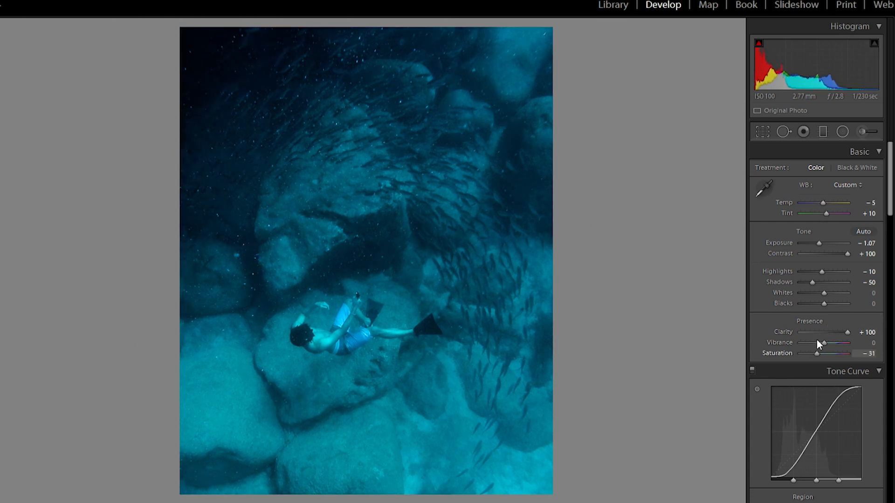
{"action": "left_click_drag", "start_coordinate": [824, 343], "coordinate": [817, 343]}
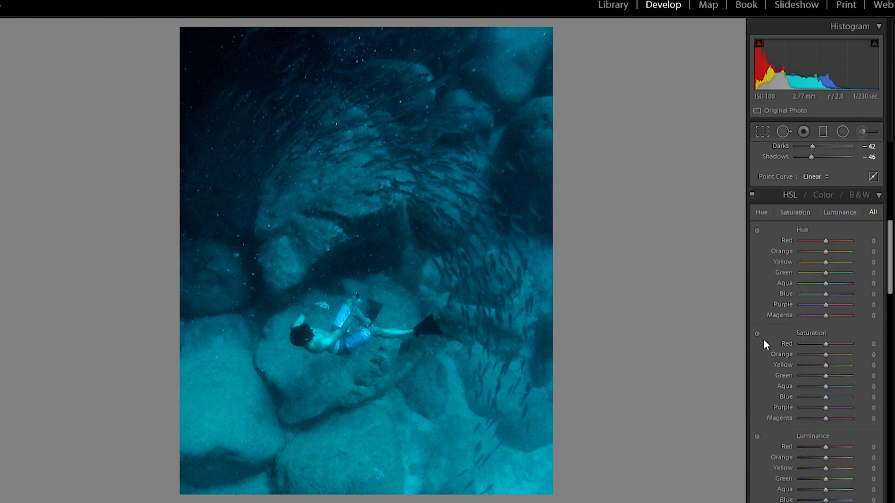
In HSL set Aqua hue +27, saturation -73; Blue hue +9, saturation -13, luminance +33.
{"action": "left_click_drag", "start_coordinate": [826, 387], "coordinate": [830, 386]}
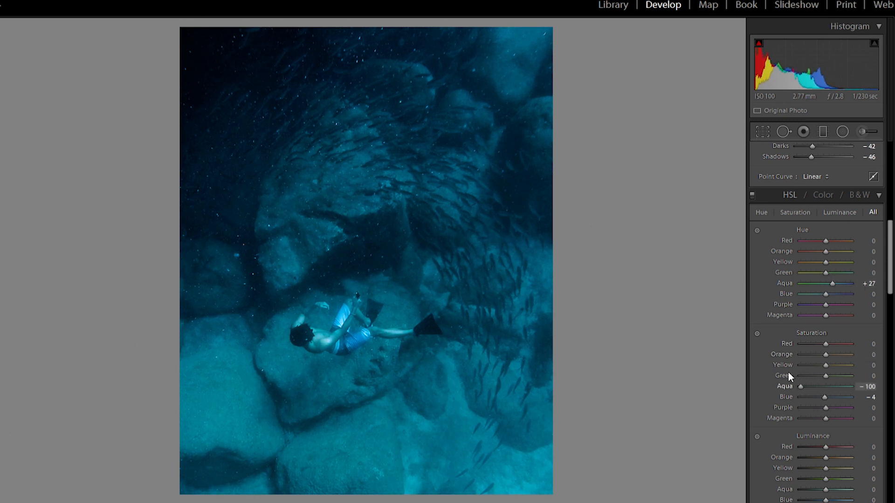
{"action": "left_click_drag", "start_coordinate": [801, 386], "coordinate": [810, 387]}
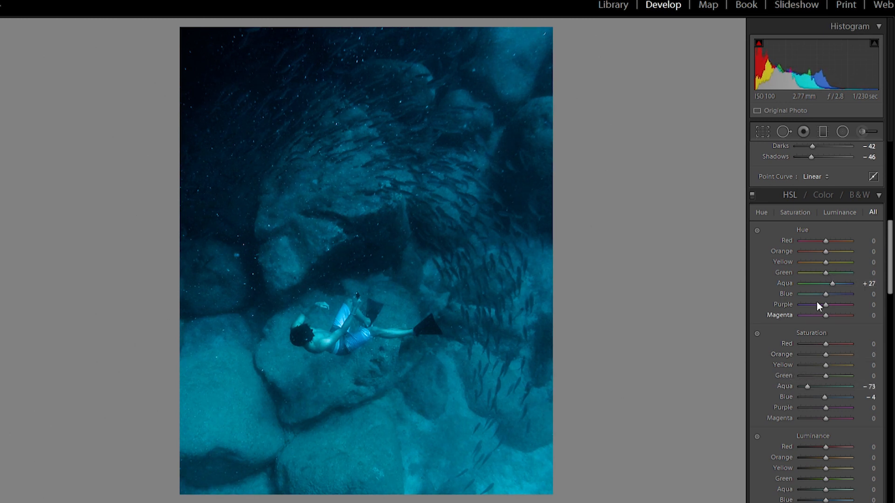
{"action": "left_click_drag", "start_coordinate": [826, 293], "coordinate": [836, 293]}
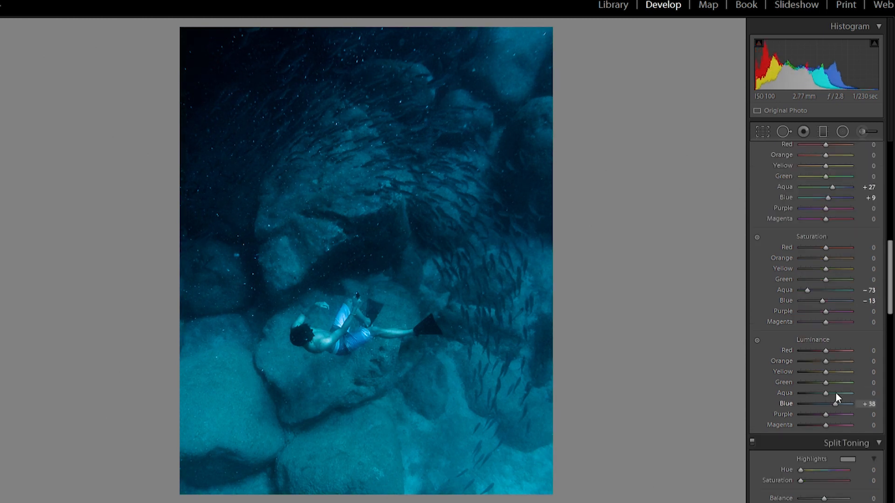
{"action": "left_click_drag", "start_coordinate": [837, 404], "coordinate": [829, 404]}
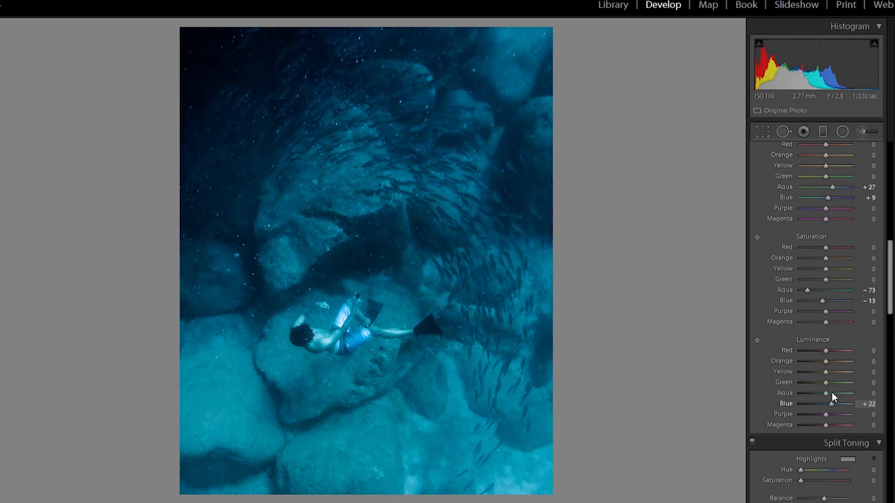
{"action": "left_click_drag", "start_coordinate": [830, 403], "coordinate": [837, 404]}
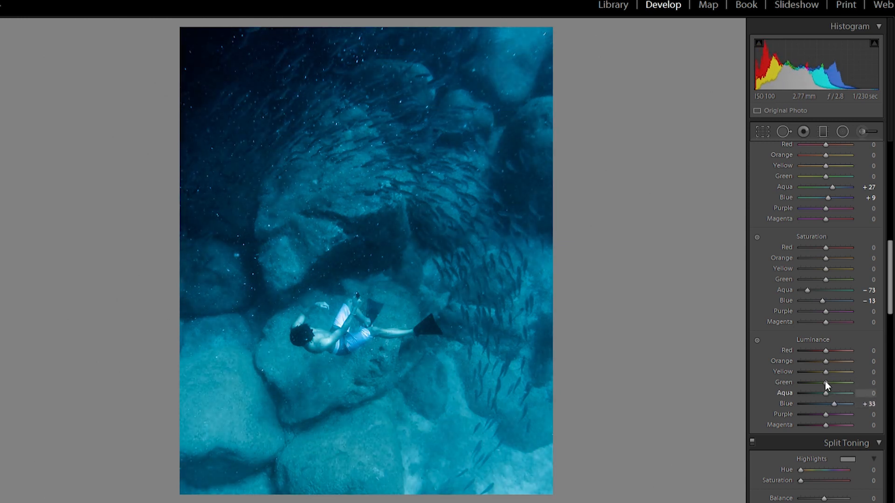
{"action": "left_click_drag", "start_coordinate": [826, 393], "coordinate": [851, 393]}
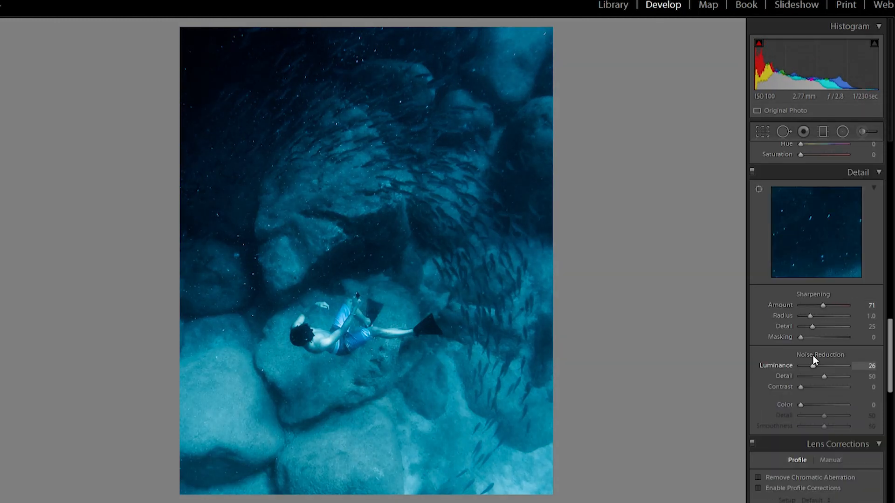
Lower luminance noise reduction to 4 and add a slight negative post-crop vignette.
{"action": "left_click_drag", "start_coordinate": [814, 365], "coordinate": [801, 365]}
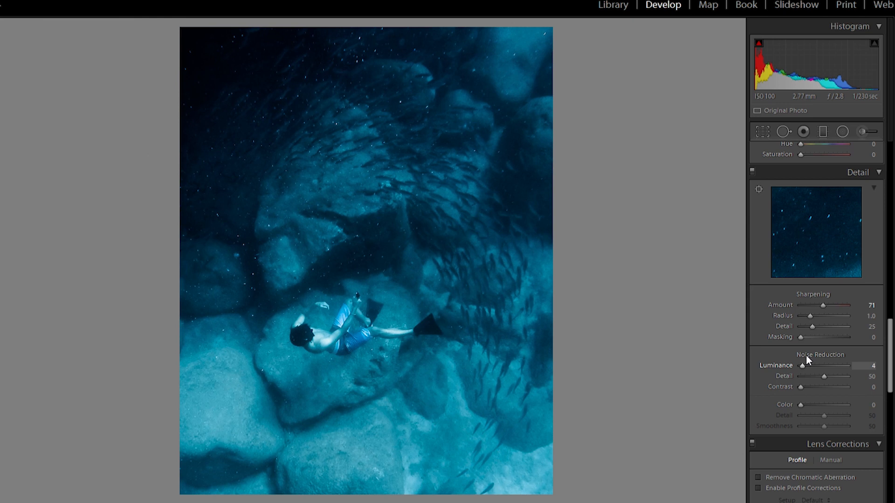
{"action": "mouse_move", "coordinate": [773, 389]}
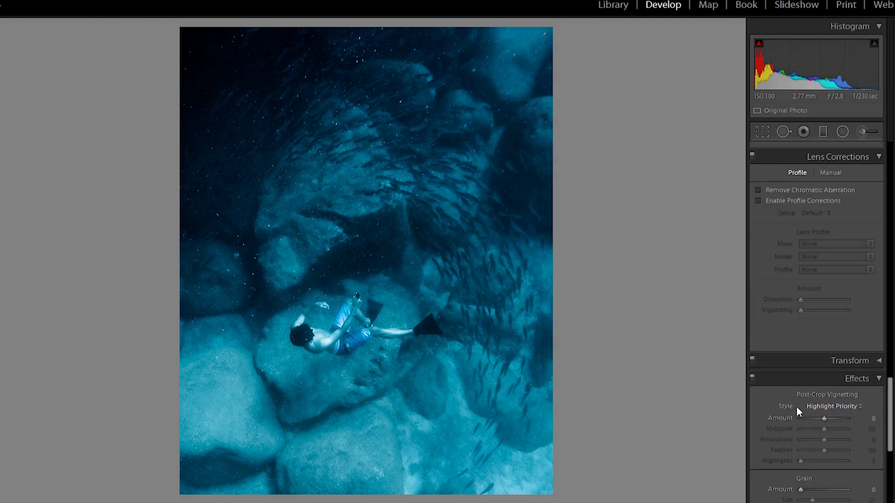
{"action": "left_click_drag", "start_coordinate": [824, 418], "coordinate": [810, 418]}
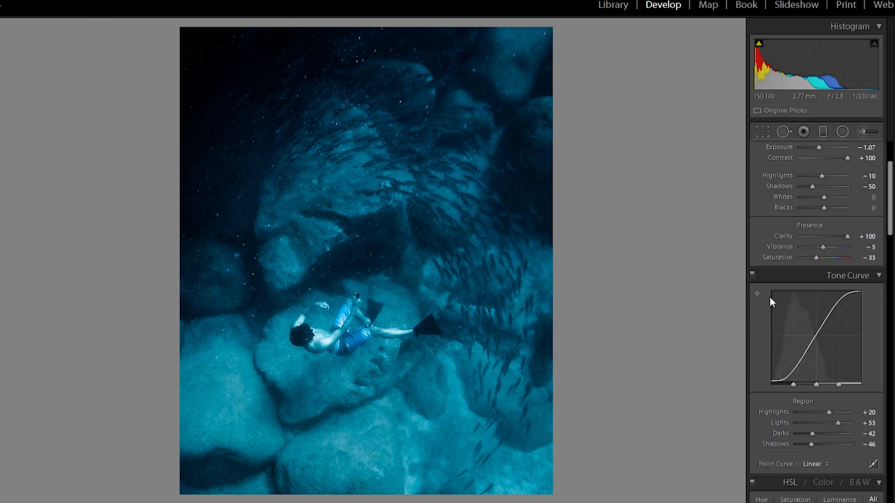
Enable the GoPro HERO3+ Black Edition lens profile correction.
{"action": "scroll", "scroll_direction": "down", "scroll_amount": 3}
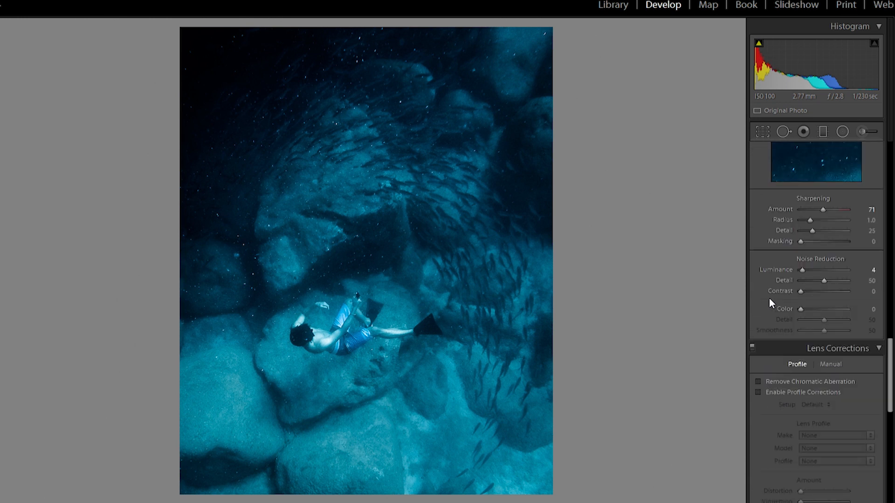
{"action": "scroll", "scroll_direction": "down", "scroll_amount": 3}
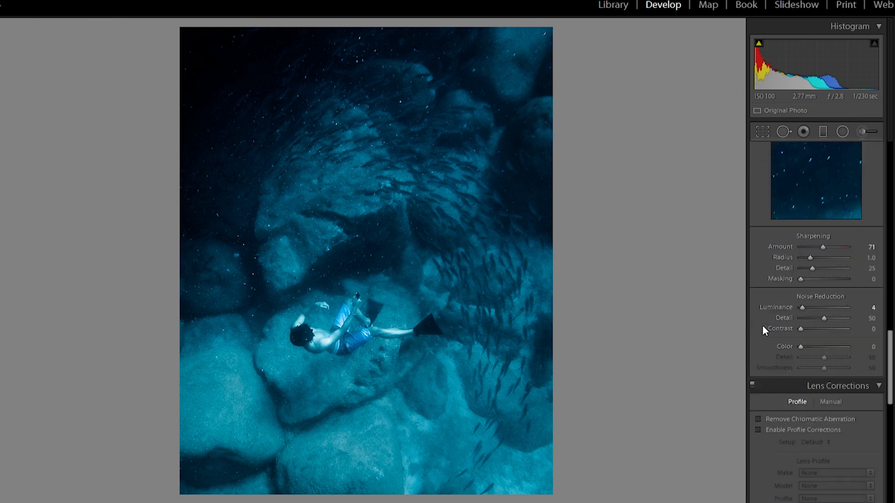
{"action": "left_click", "coordinate": [759, 238]}
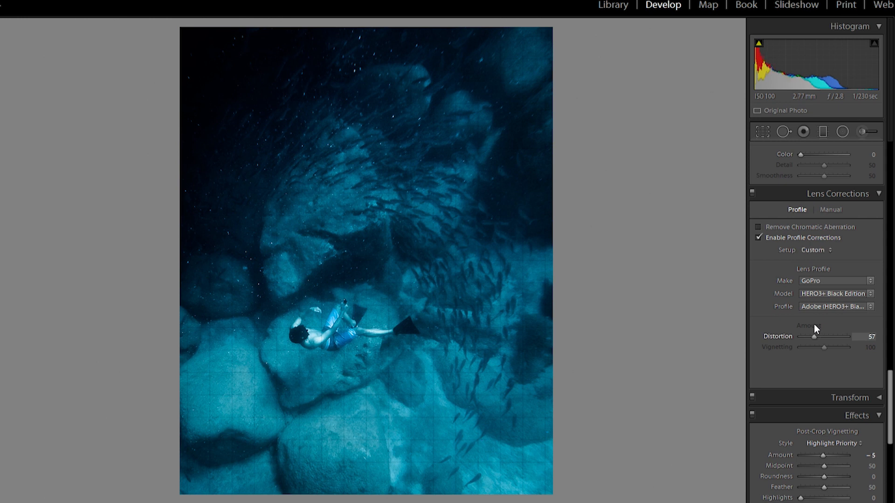
Push the profile Distortion correction up to about 121.
{"action": "left_click_drag", "start_coordinate": [813, 337], "coordinate": [801, 337]}
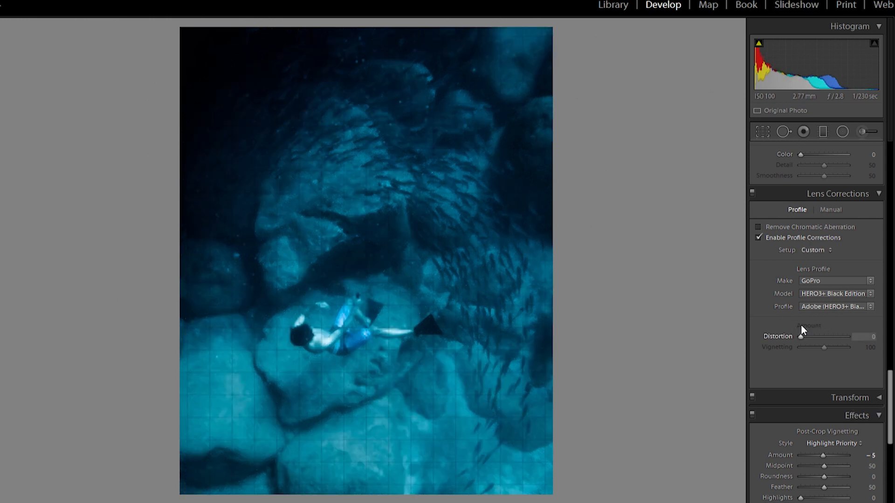
{"action": "left_click_drag", "start_coordinate": [801, 336], "coordinate": [832, 336]}
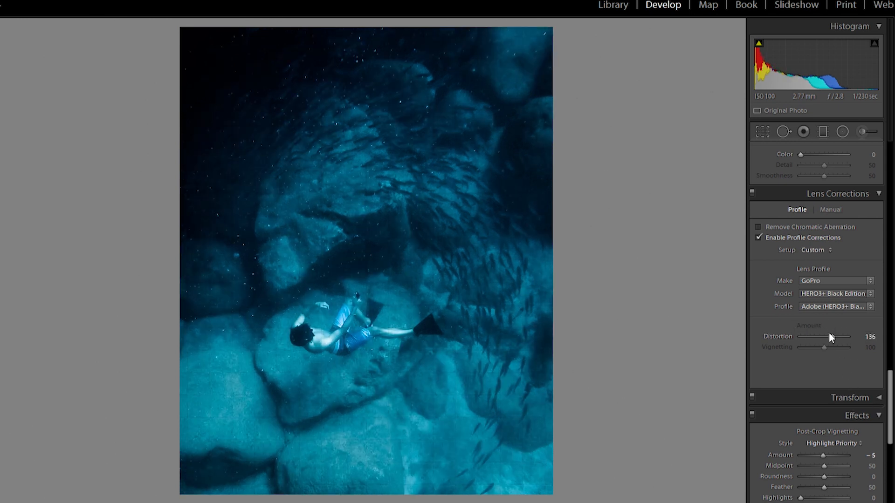
{"action": "left_click_drag", "start_coordinate": [835, 337], "coordinate": [828, 336]}
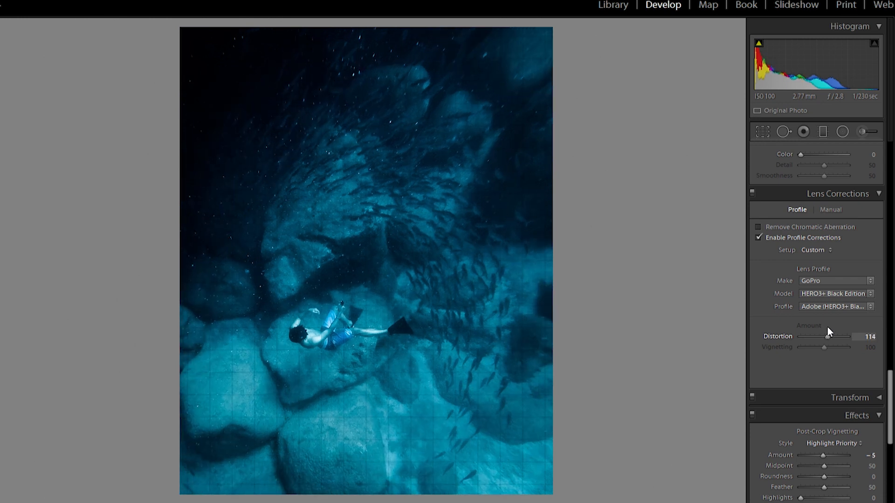
{"action": "left_click_drag", "start_coordinate": [812, 336], "coordinate": [830, 336]}
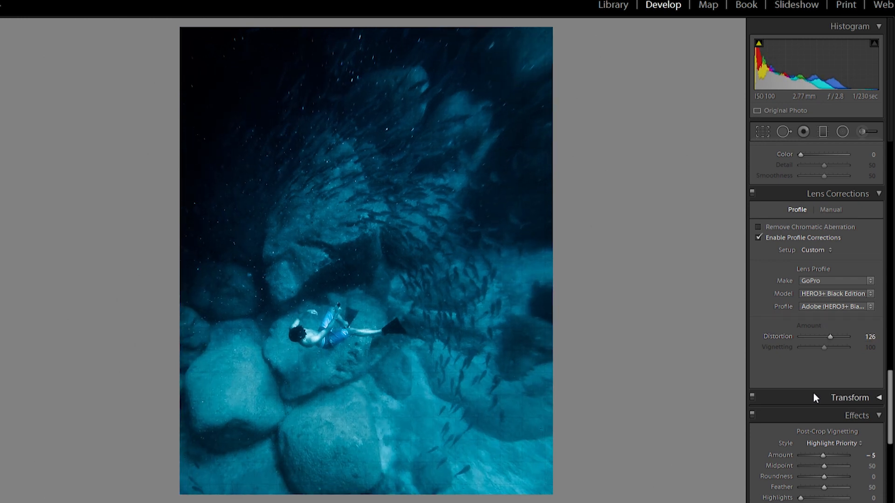
{"action": "left_click_drag", "start_coordinate": [831, 337], "coordinate": [839, 336]}
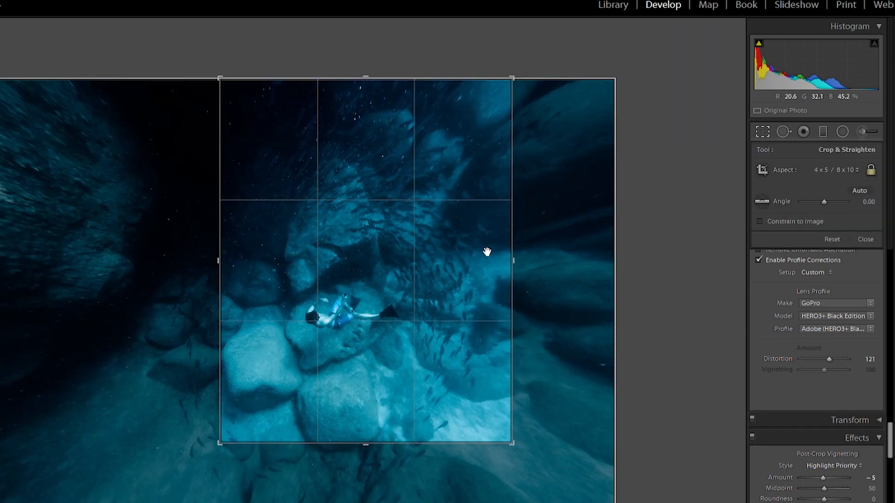
{"action": "left_click", "coordinate": [823, 131]}
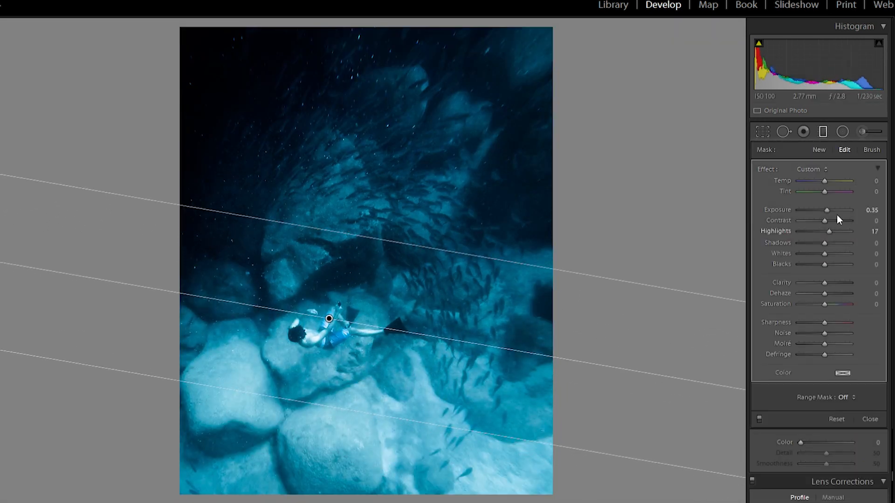
Graduated filter over the lower rocks: lower exposure, highlights, whites and saturation, raise clarity and dehaze.
{"action": "left_click_drag", "start_coordinate": [827, 209], "coordinate": [811, 209]}
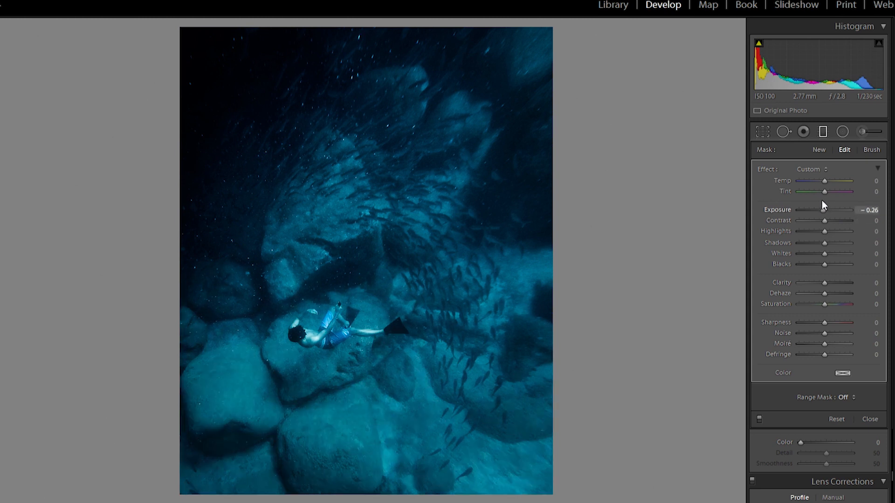
{"action": "left_click_drag", "start_coordinate": [827, 210], "coordinate": [822, 210]}
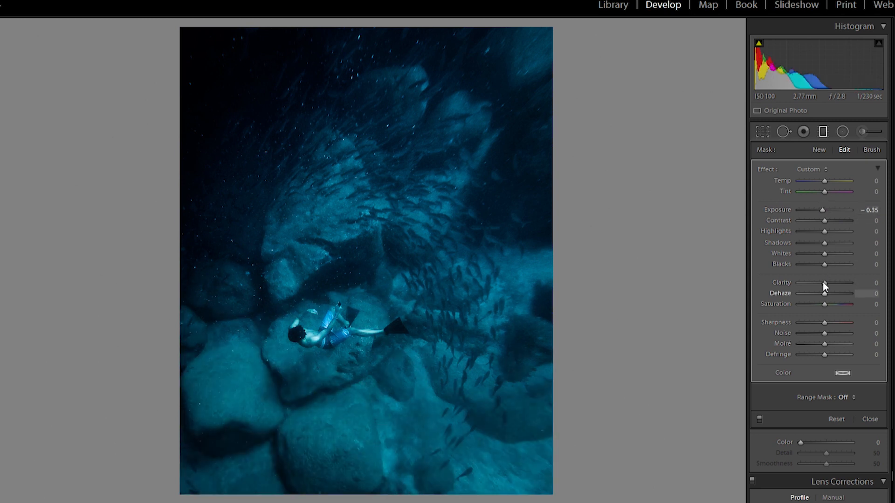
{"action": "left_click_drag", "start_coordinate": [809, 283], "coordinate": [843, 282]}
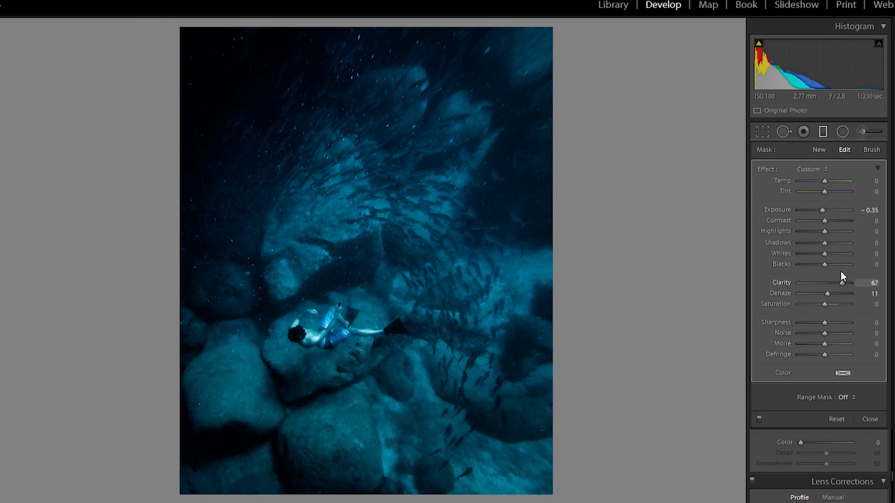
{"action": "left_click_drag", "start_coordinate": [850, 303], "coordinate": [810, 304]}
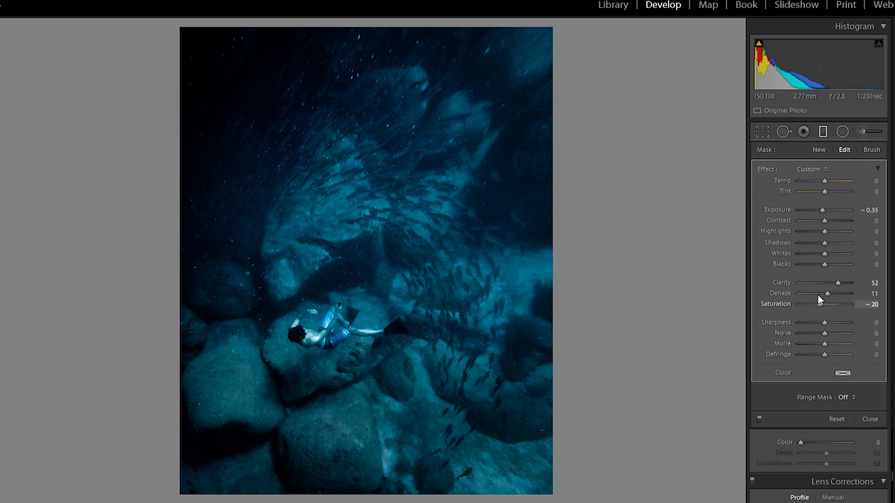
{"action": "left_click_drag", "start_coordinate": [843, 303], "coordinate": [840, 304]}
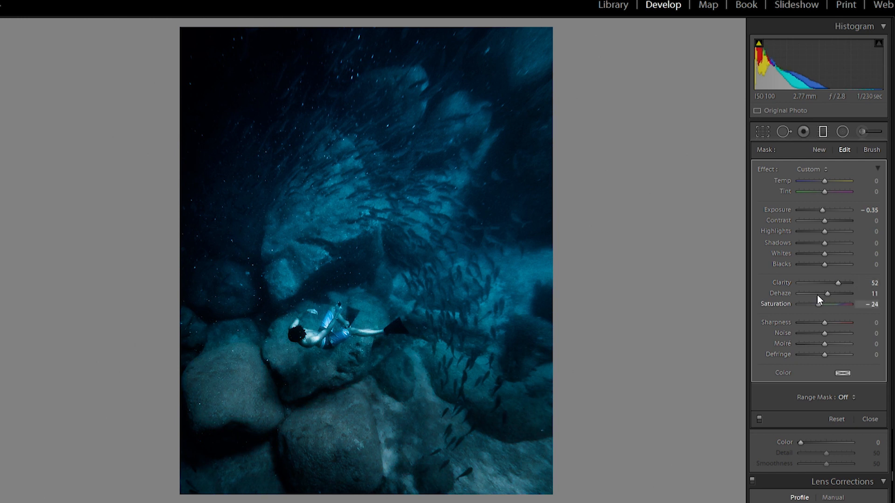
{"action": "left_click_drag", "start_coordinate": [834, 304], "coordinate": [837, 305]}
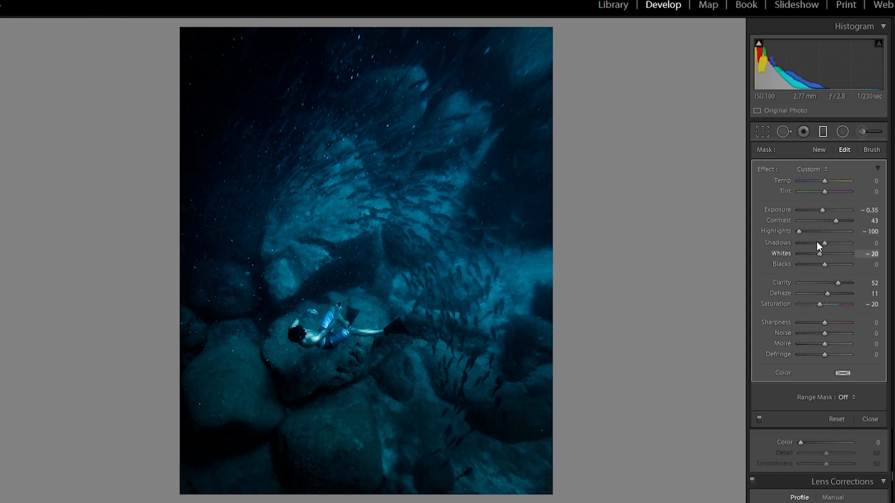
Add a second filter boosting exposure and contrast on the fish school, starting a radial area.
{"action": "left_click_drag", "start_coordinate": [807, 253], "coordinate": [803, 253]}
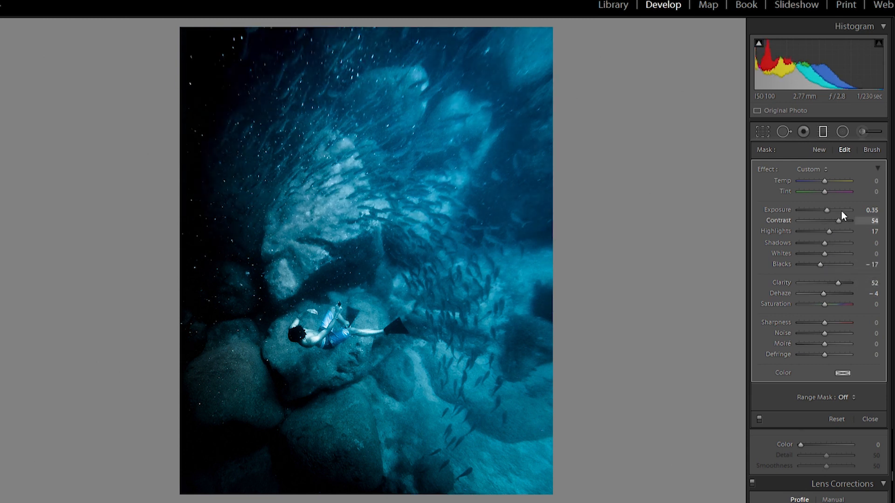
{"action": "left_click_drag", "start_coordinate": [838, 210], "coordinate": [850, 210]}
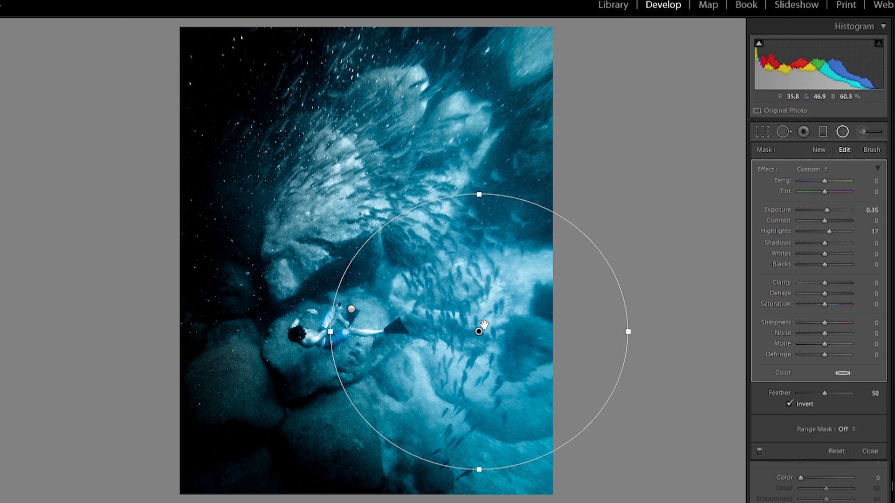
Inverted radial filter at -0.35 exposure around fish and diver, then return to Library.
{"action": "left_click_drag", "start_coordinate": [478, 195], "coordinate": [485, 217]}
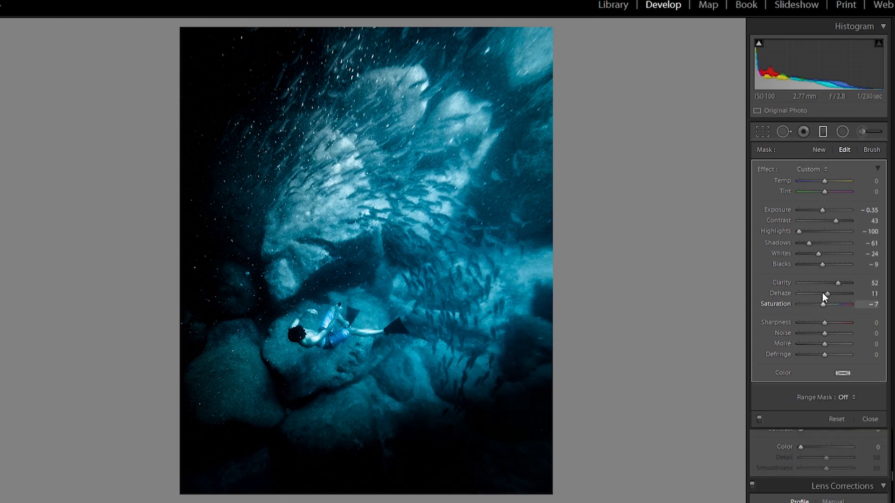
{"action": "left_click", "coordinate": [854, 132]}
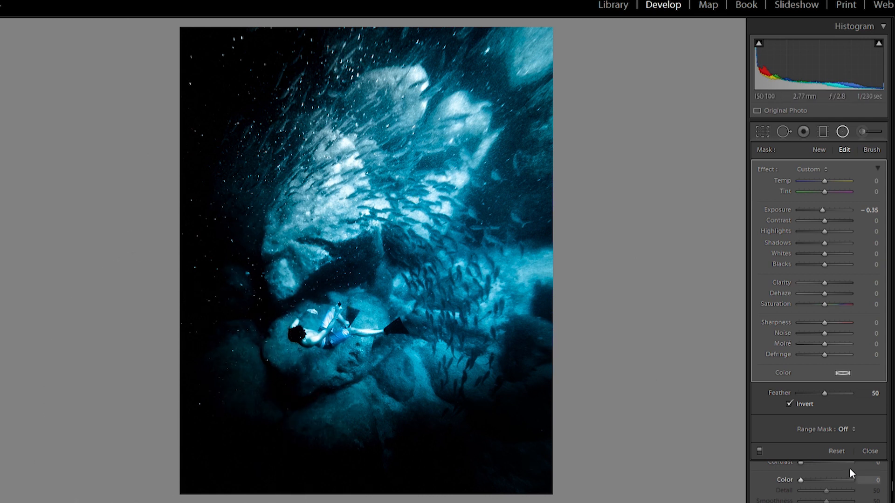
{"action": "scroll", "scroll_direction": "down", "scroll_amount": 3}
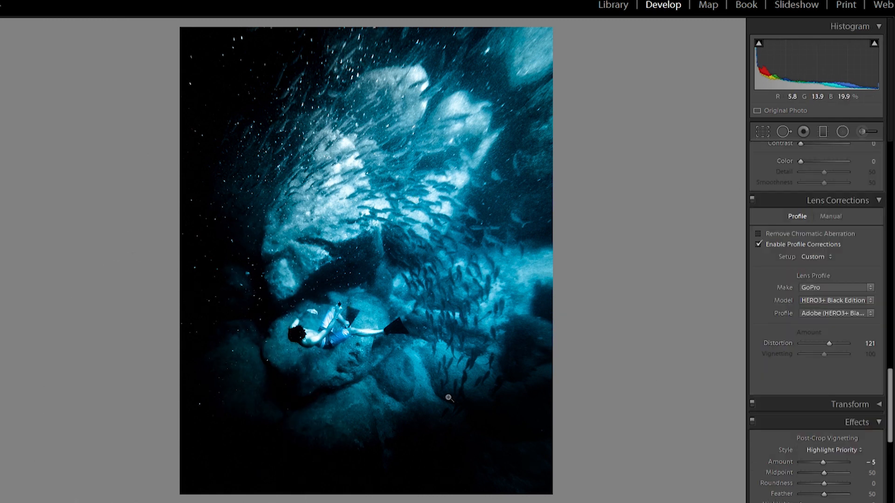
{"action": "mouse_move", "coordinate": [576, 159]}
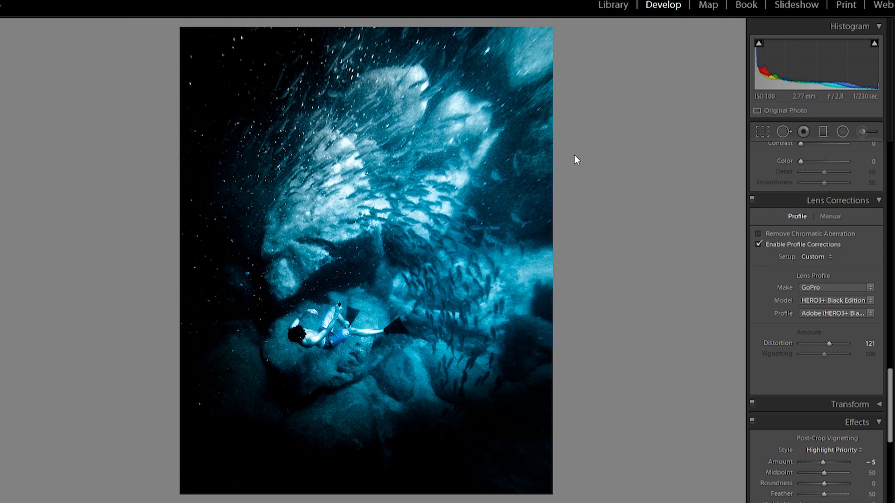
{"action": "left_click", "coordinate": [614, 5]}
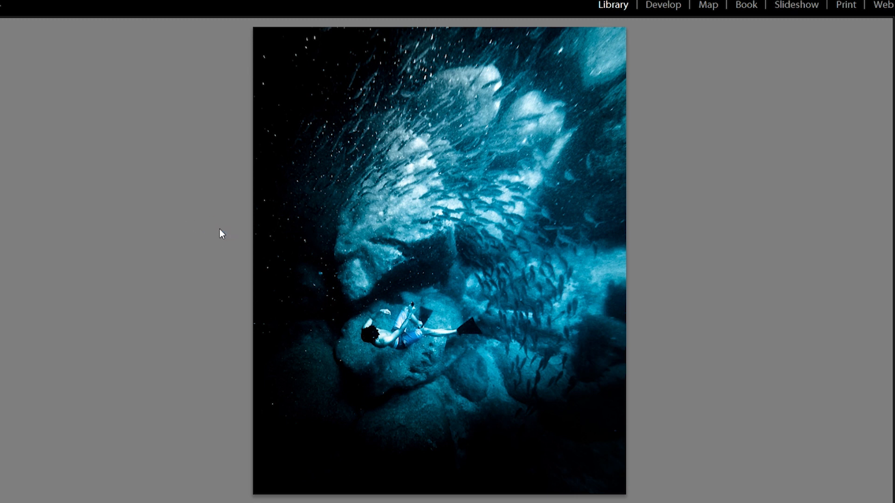
{"action": "mouse_move", "coordinate": [182, 137]}
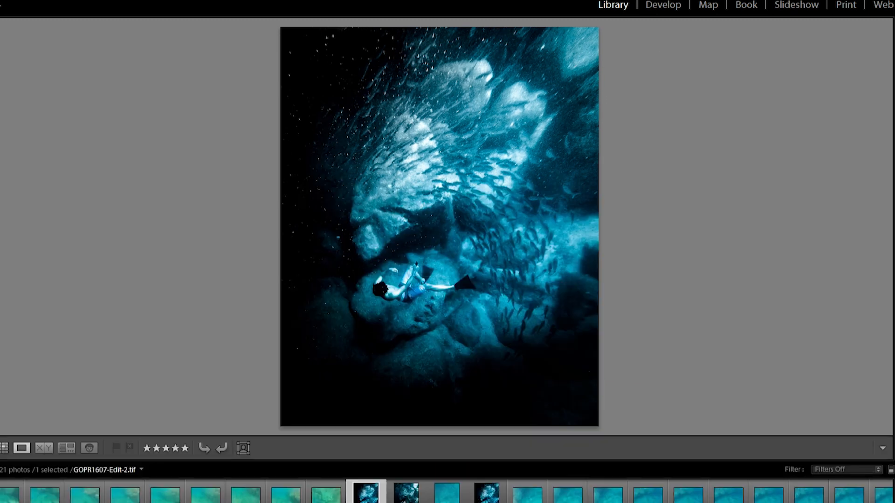
Review the edited freediver photo with the filmstrip, then return to editing it.
{"action": "left_click", "coordinate": [486, 497]}
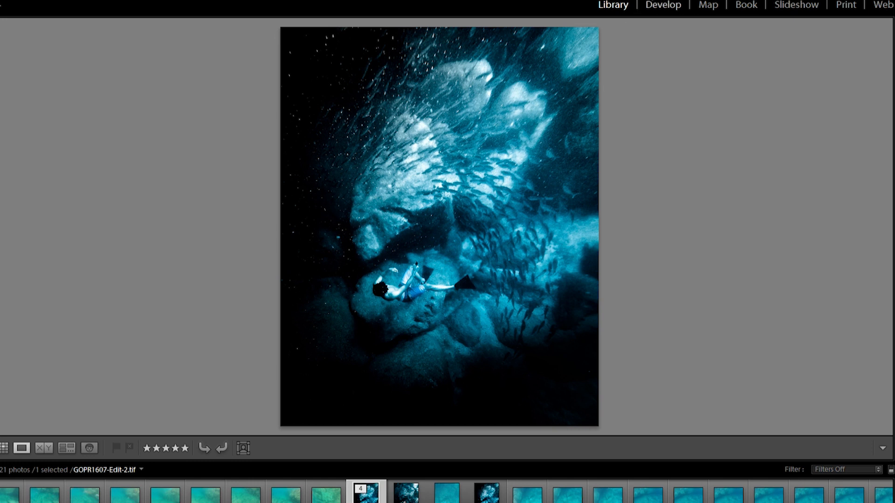
{"action": "left_click", "coordinate": [663, 4]}
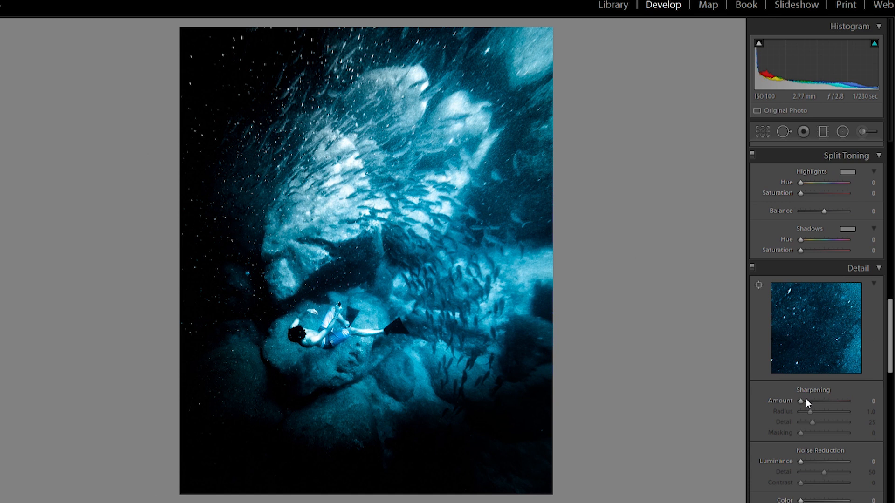
Adjust the basic tone, then start a large inverted radial adjustment over the fish school.
{"action": "left_click_drag", "start_coordinate": [801, 461], "coordinate": [809, 461]}
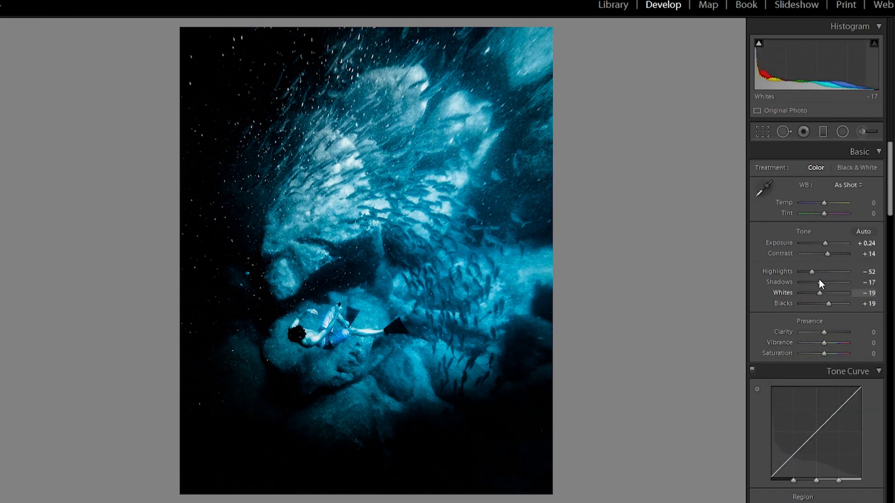
{"action": "left_click", "coordinate": [842, 132]}
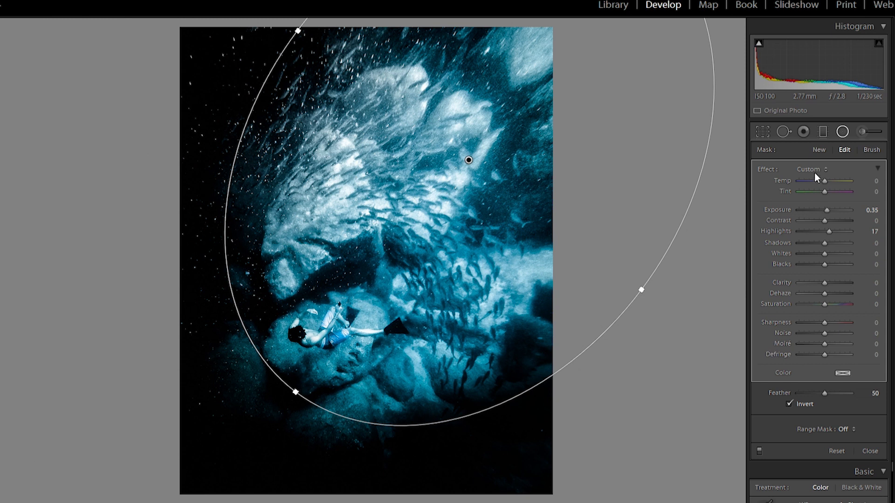
Set the radial adjustment to Temp -17, Tint +11 and Saturation -17.
{"action": "left_click_drag", "start_coordinate": [825, 181], "coordinate": [805, 181]}
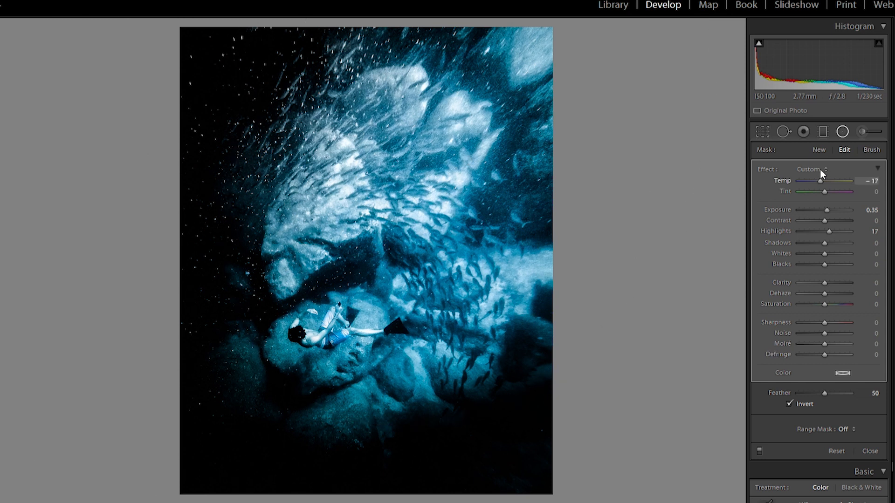
{"action": "left_click_drag", "start_coordinate": [840, 303], "coordinate": [821, 303]}
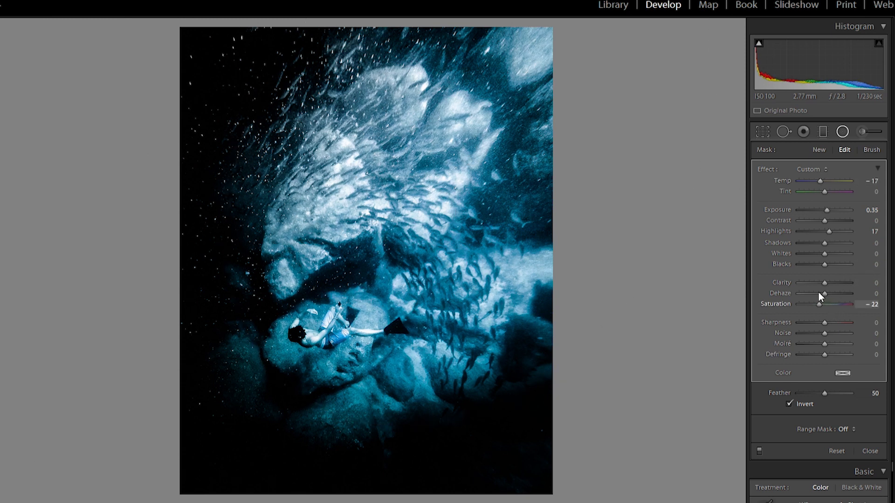
{"action": "left_click_drag", "start_coordinate": [818, 304], "coordinate": [821, 303]}
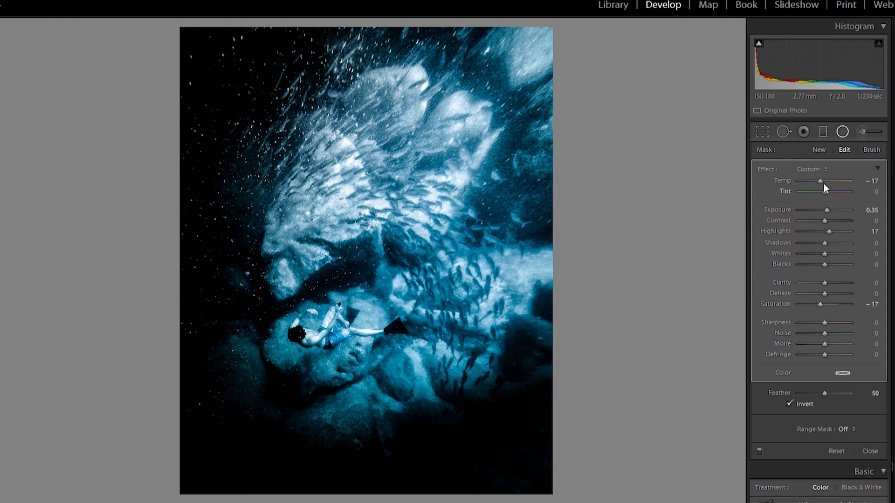
{"action": "left_click_drag", "start_coordinate": [813, 192], "coordinate": [827, 192]}
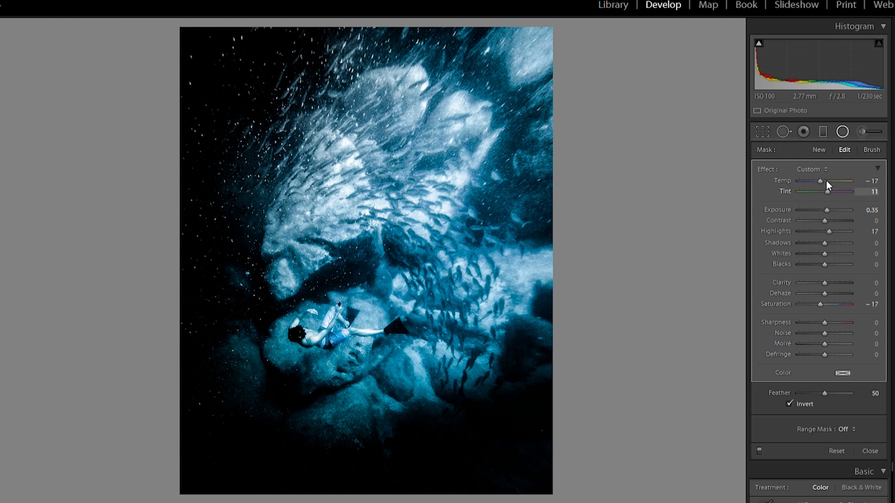
{"action": "left_click_drag", "start_coordinate": [827, 191], "coordinate": [817, 191]}
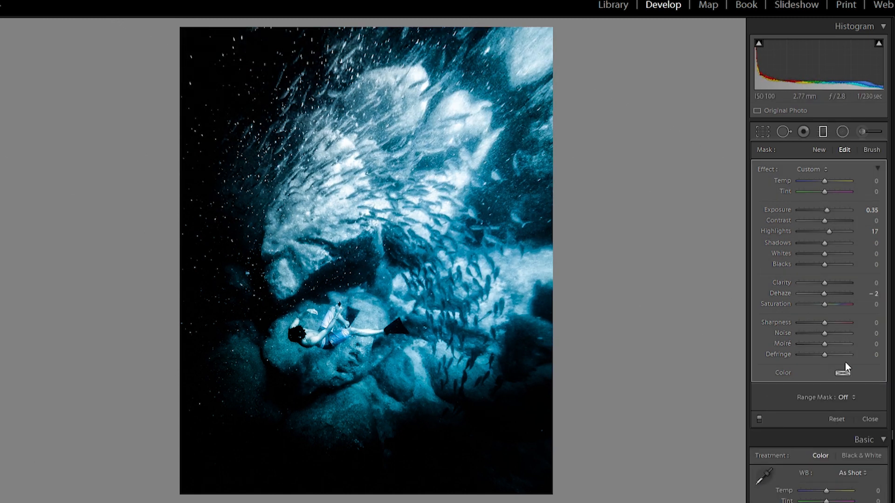
{"action": "left_click_drag", "start_coordinate": [840, 210], "coordinate": [824, 210]}
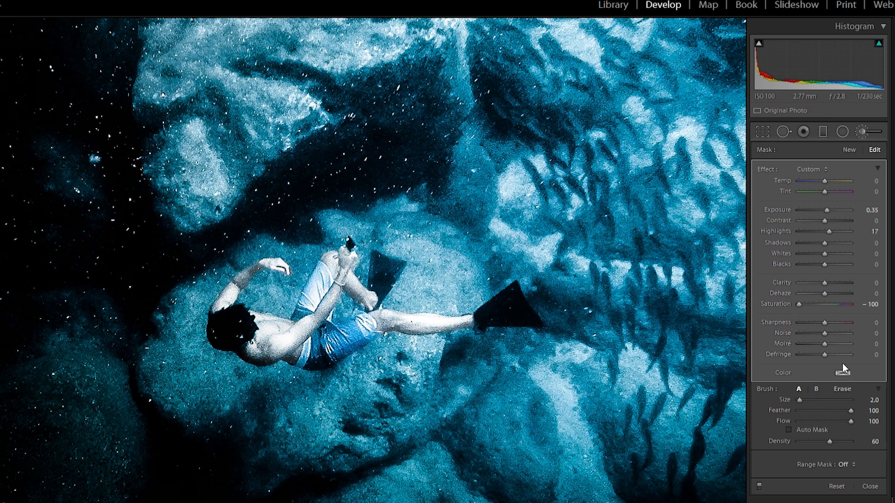
{"action": "mouse_move", "coordinate": [765, 233]}
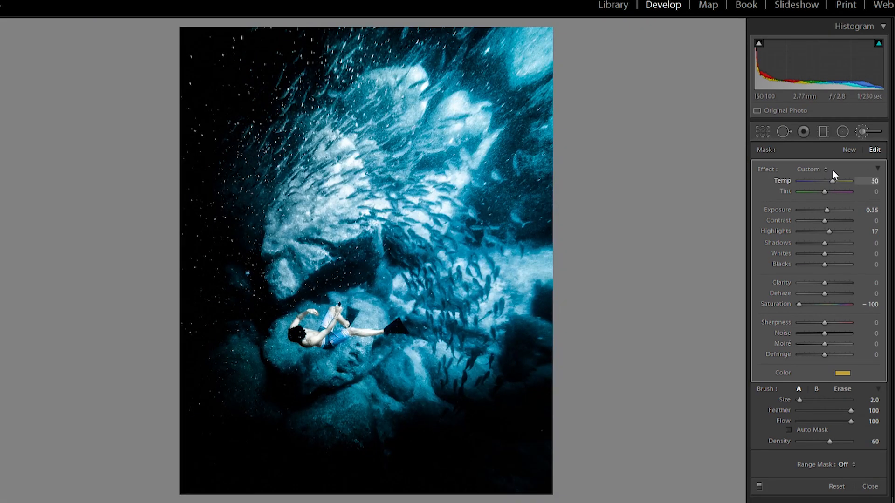
Settle the painted area at -35 temperature and +30 magenta tint after swinging both ways.
{"action": "left_click_drag", "start_coordinate": [833, 181], "coordinate": [837, 181]}
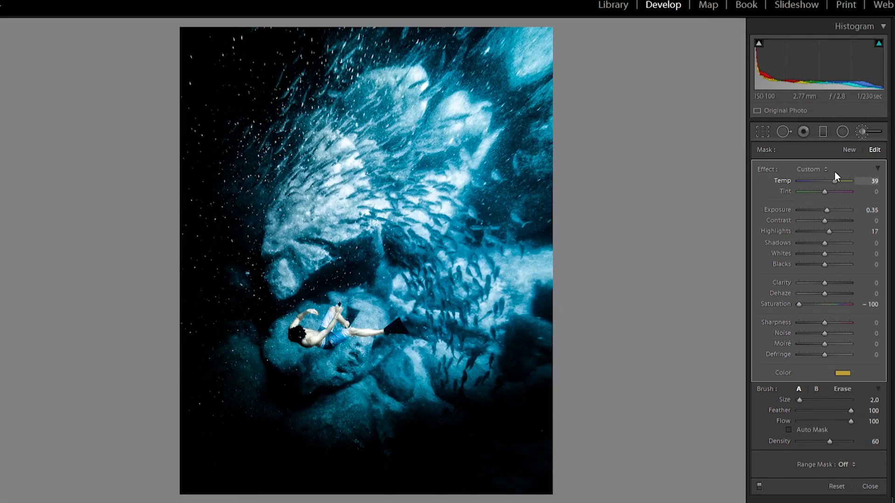
{"action": "left_click_drag", "start_coordinate": [840, 181], "coordinate": [793, 181]}
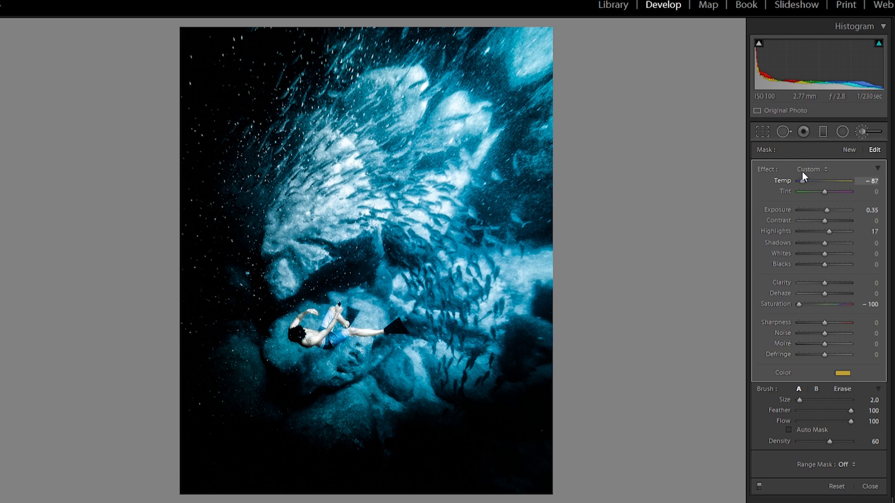
{"action": "left_click_drag", "start_coordinate": [799, 181], "coordinate": [801, 181]}
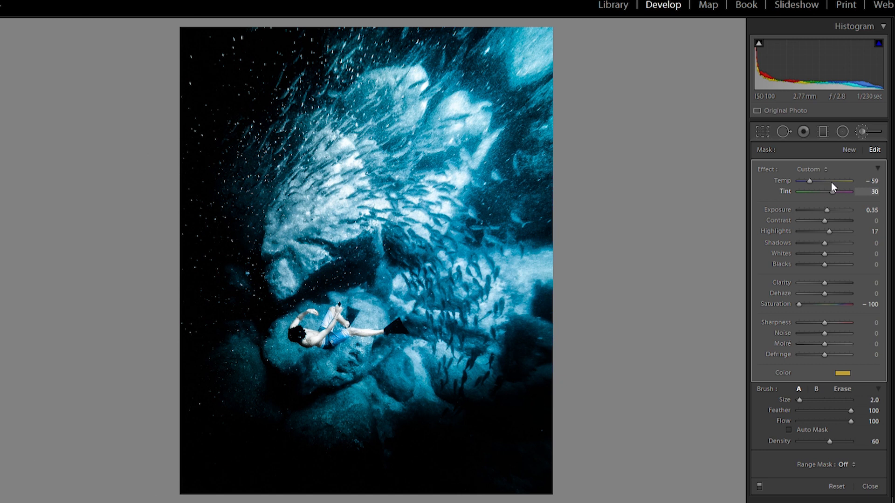
{"action": "left_click_drag", "start_coordinate": [846, 191], "coordinate": [799, 191]}
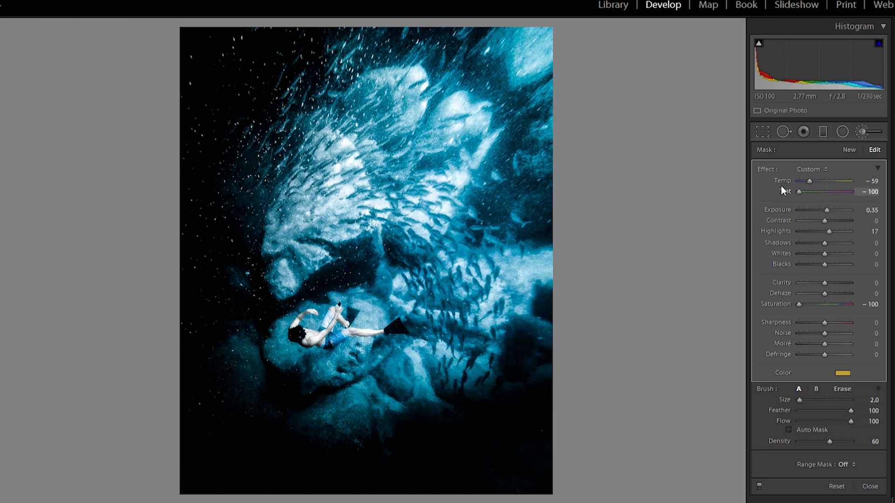
{"action": "left_click_drag", "start_coordinate": [798, 191], "coordinate": [827, 191]}
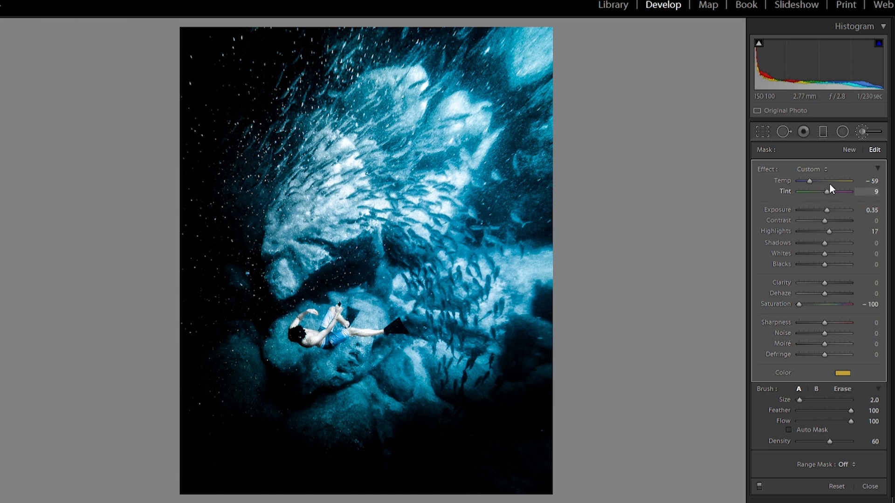
{"action": "left_click_drag", "start_coordinate": [809, 181], "coordinate": [823, 180]}
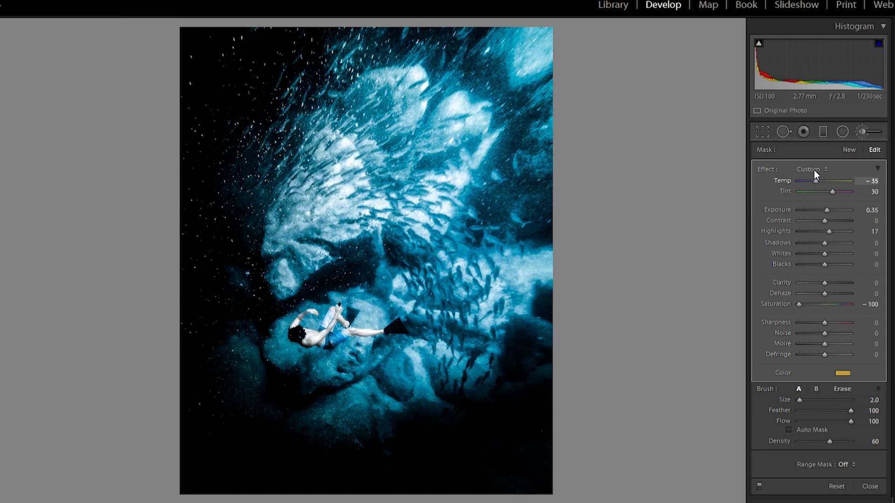
Raise the painted area's dehaze strongly to +72.
{"action": "left_click_drag", "start_coordinate": [839, 293], "coordinate": [850, 292]}
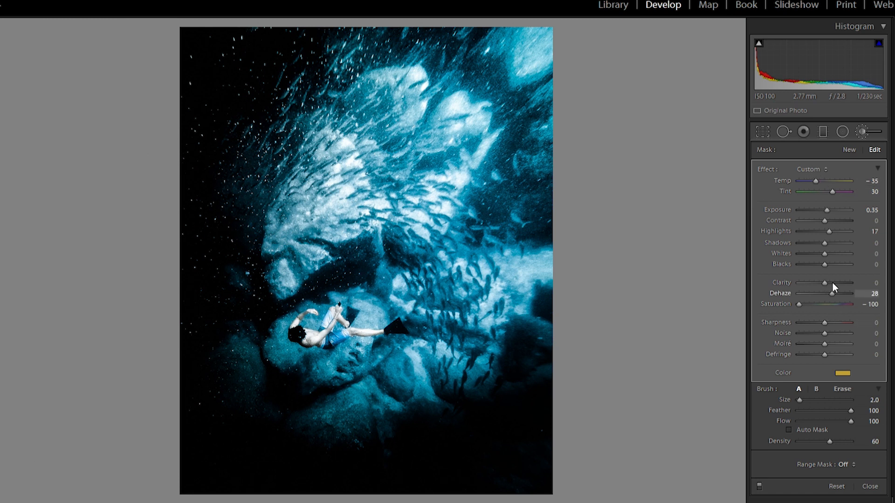
{"action": "left_click_drag", "start_coordinate": [832, 293], "coordinate": [843, 293]}
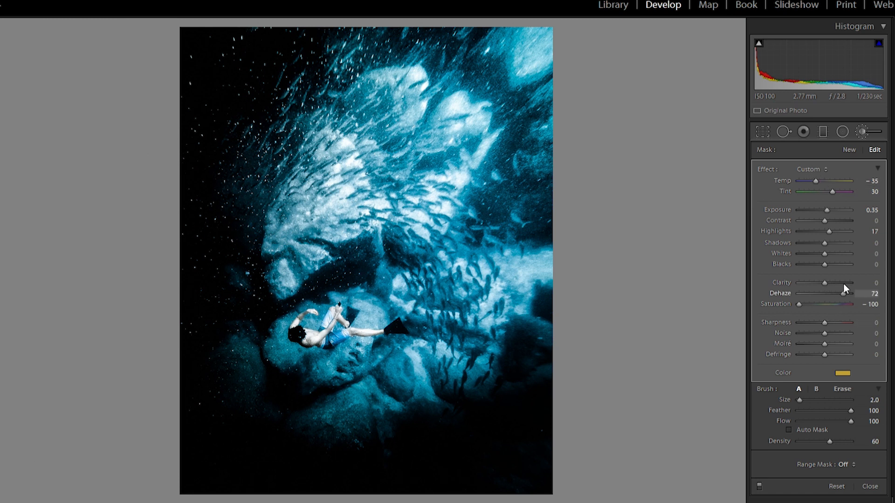
{"action": "left_click_drag", "start_coordinate": [850, 293], "coordinate": [829, 293]}
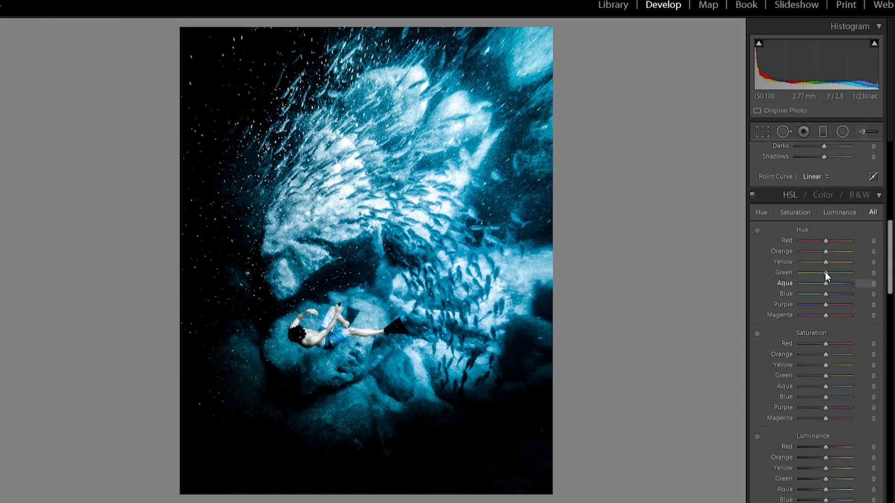
Shift aqua/blue hue, then split-tone highlights hue 223 saturation 5 and shadows hue 224.
{"action": "left_click_drag", "start_coordinate": [826, 283], "coordinate": [821, 283]}
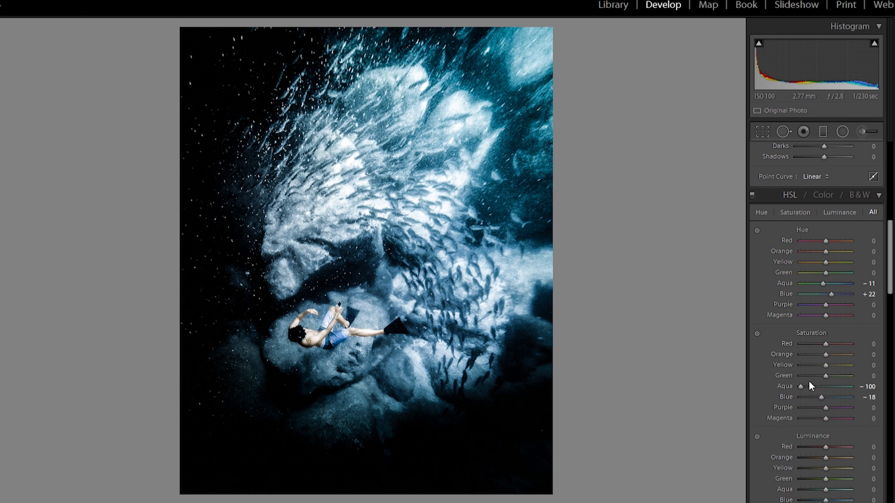
{"action": "left_click_drag", "start_coordinate": [801, 387], "coordinate": [819, 387]}
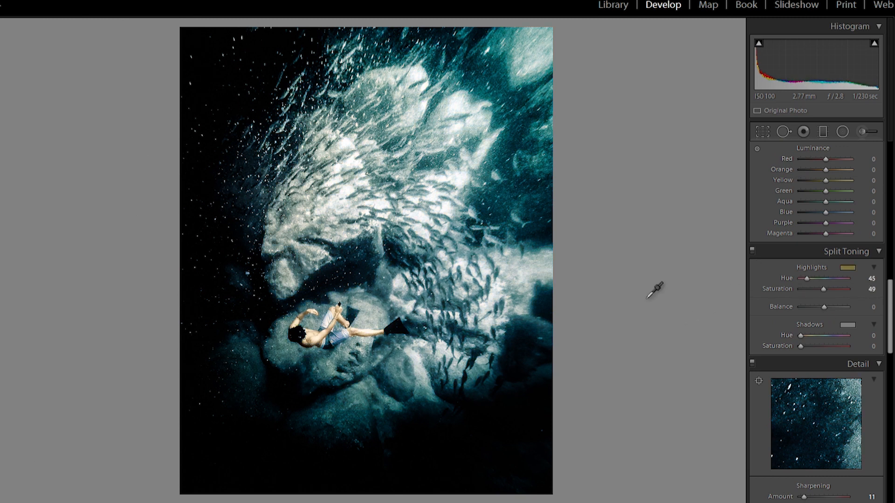
{"action": "left_click_drag", "start_coordinate": [807, 279], "coordinate": [816, 279]}
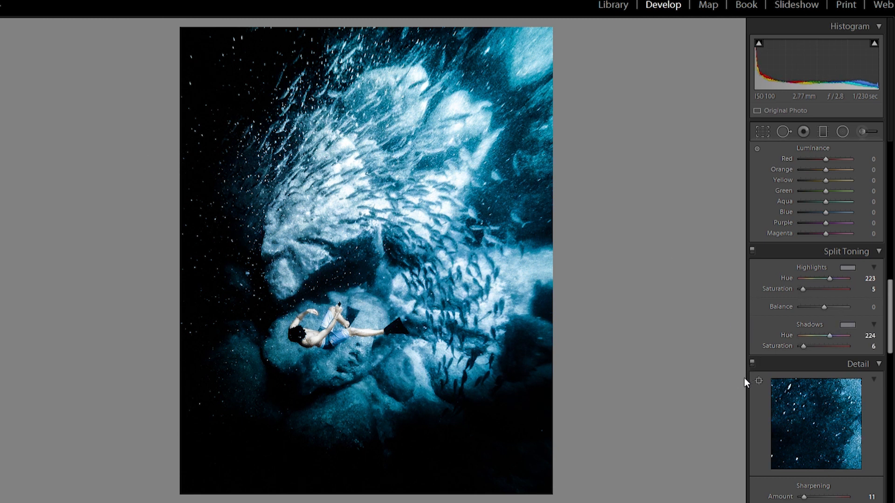
{"action": "left_click_drag", "start_coordinate": [817, 346], "coordinate": [803, 346]}
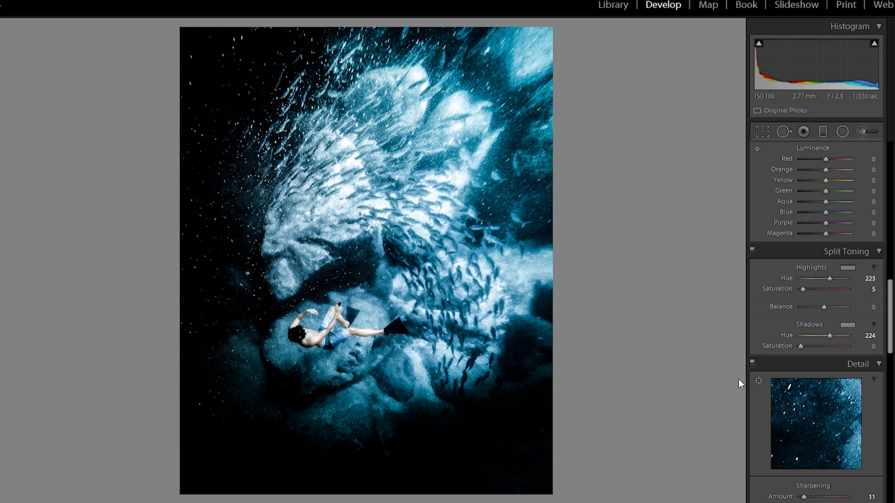
{"action": "left_click_drag", "start_coordinate": [801, 346], "coordinate": [807, 346]}
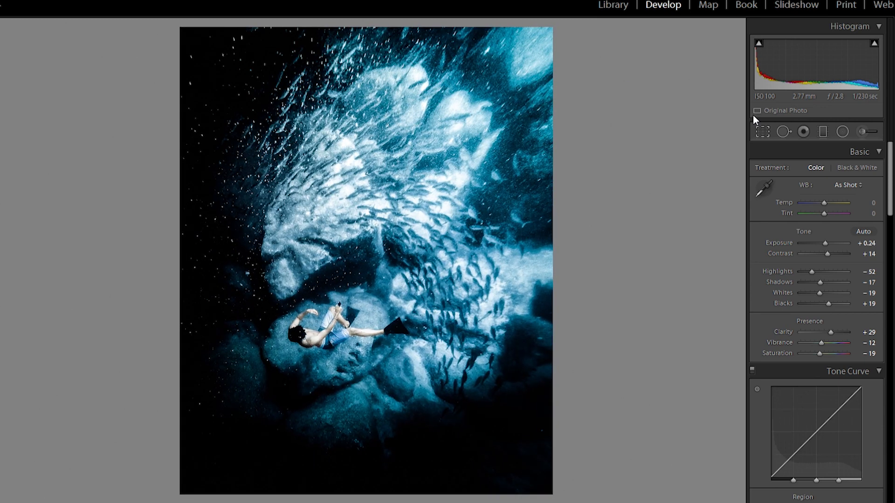
Recrop the photo at its original aspect ratio.
{"action": "left_click", "coordinate": [763, 132]}
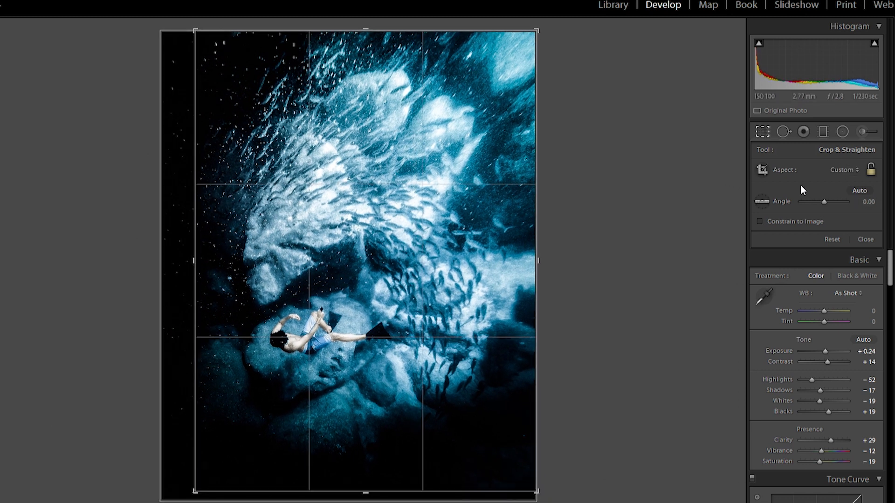
{"action": "left_click", "coordinate": [838, 170]}
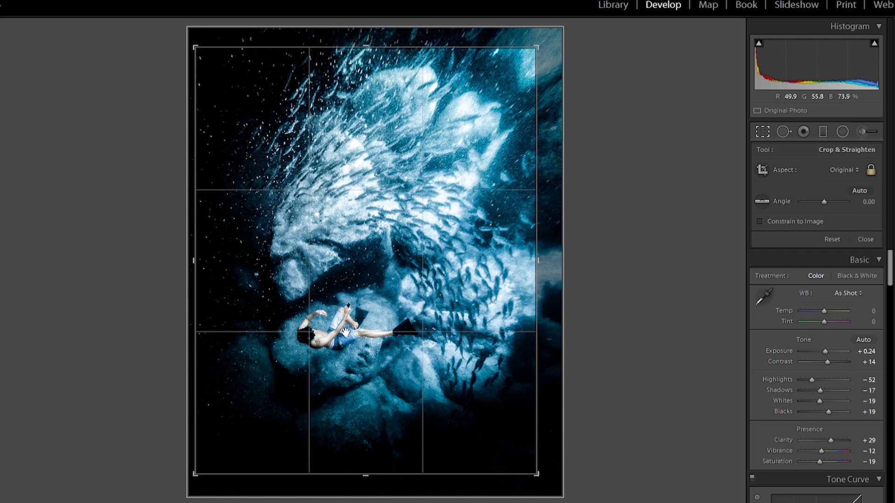
{"action": "left_click", "coordinate": [865, 240]}
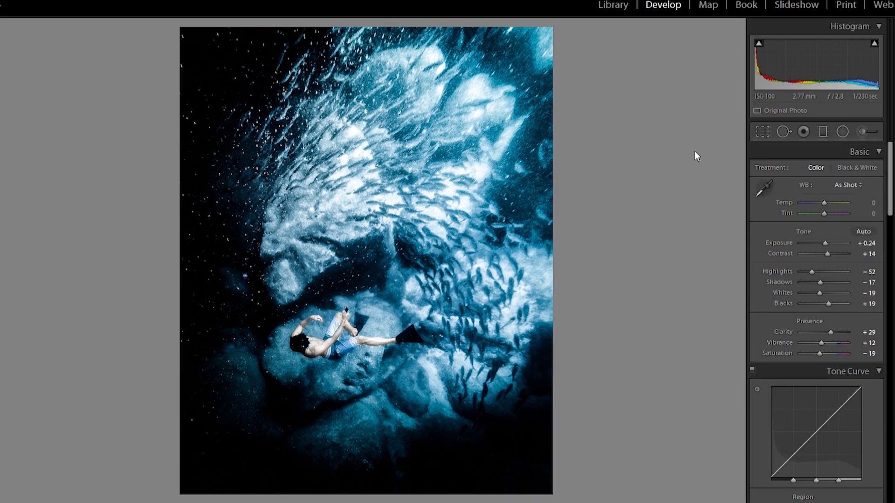
Rotate the crop about 5.49 degrees and apply it.
{"action": "left_click", "coordinate": [762, 132]}
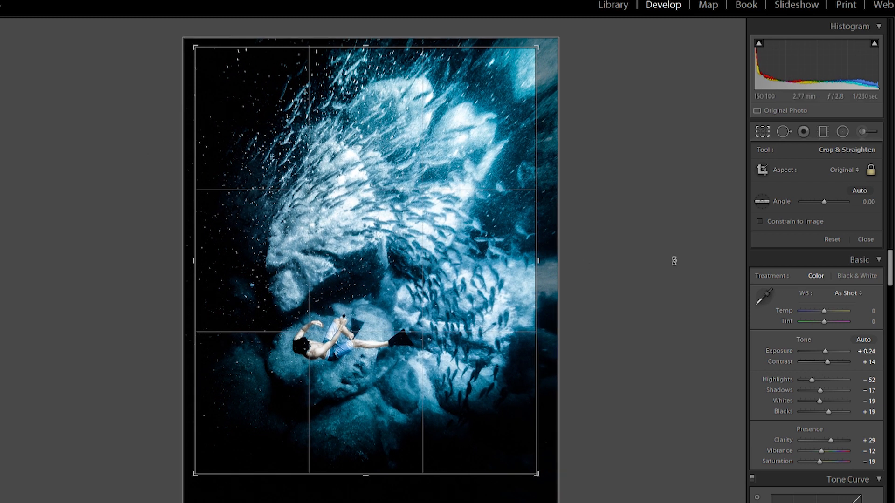
{"action": "left_click_drag", "start_coordinate": [823, 201], "coordinate": [855, 202]}
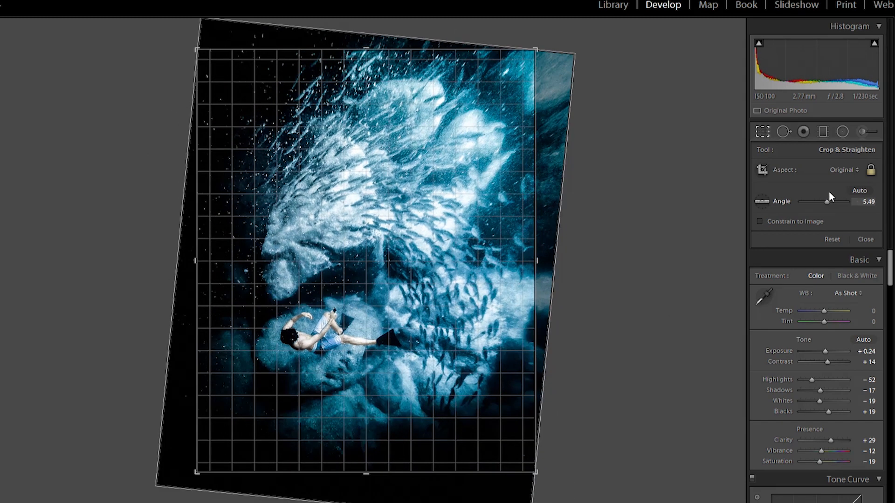
{"action": "left_click", "coordinate": [865, 240]}
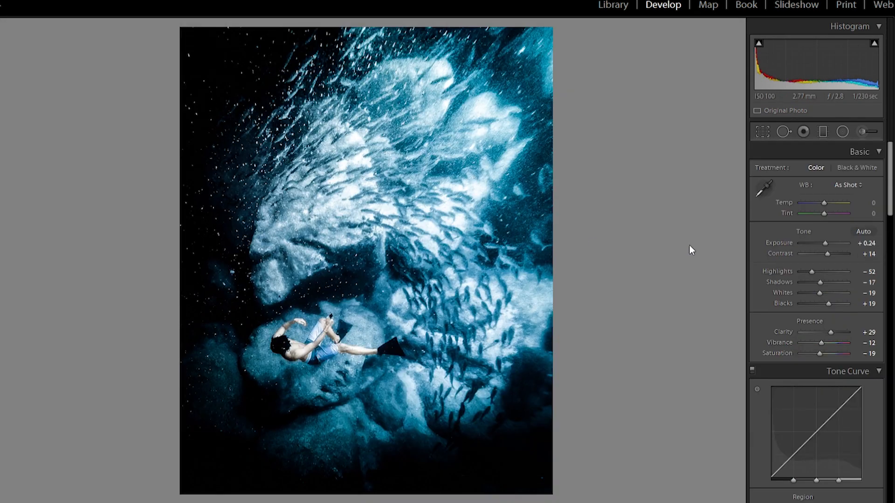
Lay a graduated adjustment across the photo, then select the existing brush adjustment to edit.
{"action": "left_click", "coordinate": [822, 131]}
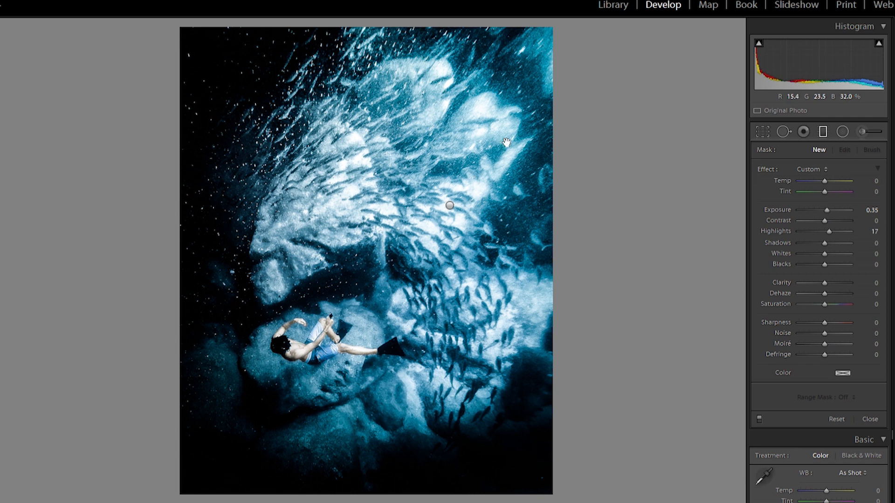
{"action": "left_click_drag", "start_coordinate": [839, 293], "coordinate": [825, 293]}
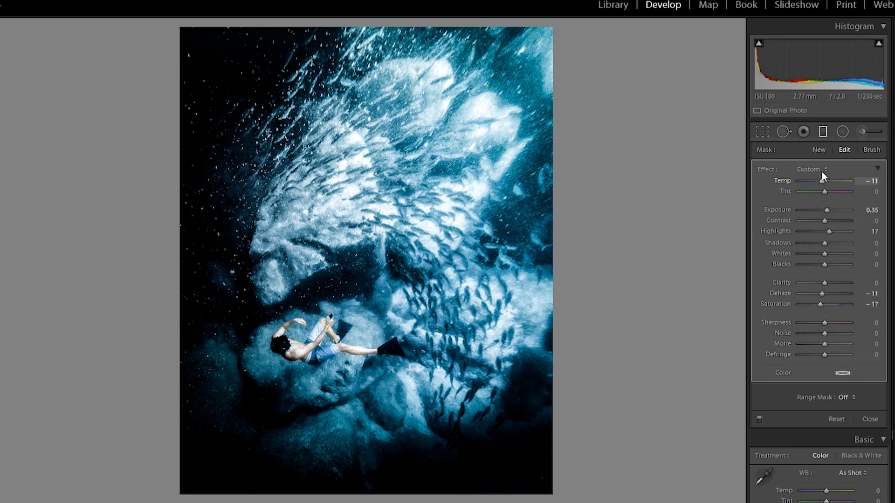
{"action": "left_click", "coordinate": [871, 419]}
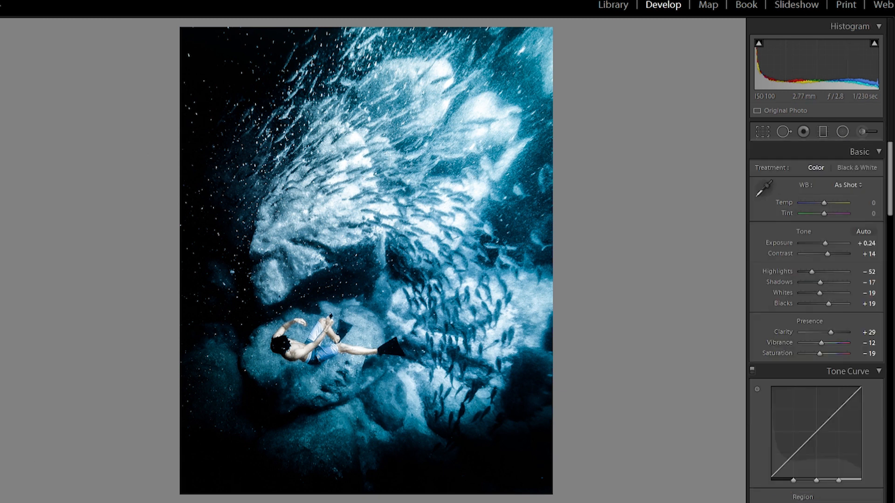
{"action": "left_click", "coordinate": [823, 131]}
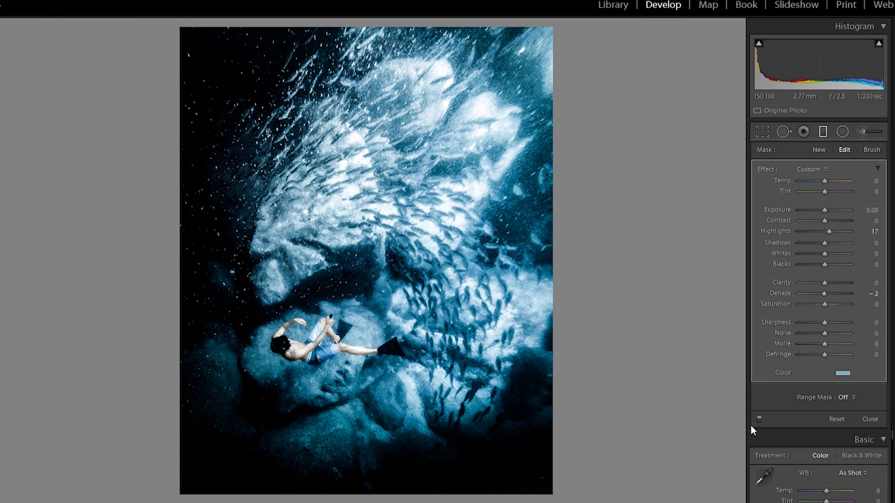
Set the brushed area to +0.35 exposure and -17 dehaze and paint it over the diver.
{"action": "left_click", "coordinate": [864, 144]}
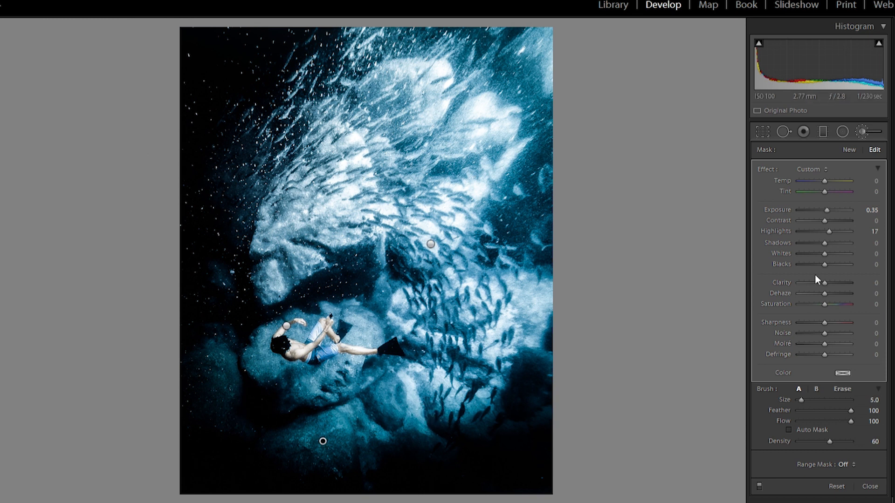
{"action": "left_click_drag", "start_coordinate": [825, 293], "coordinate": [820, 293]}
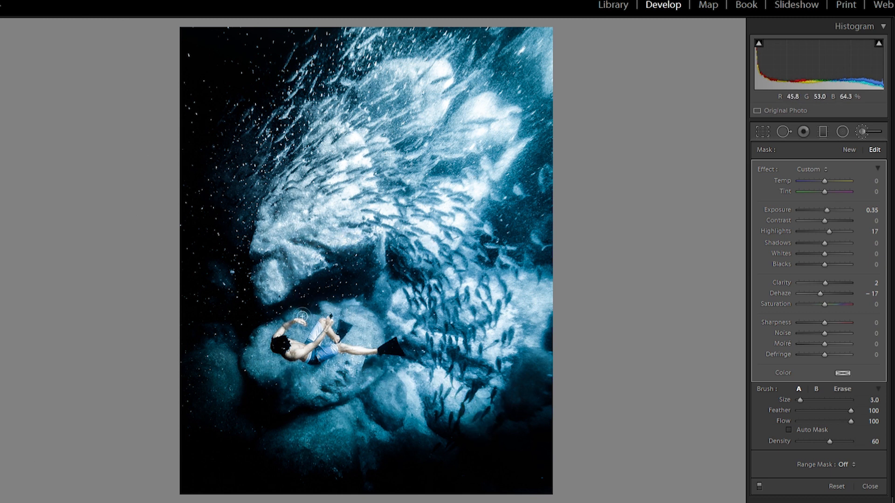
{"action": "left_click_drag", "start_coordinate": [303, 317], "coordinate": [377, 330]}
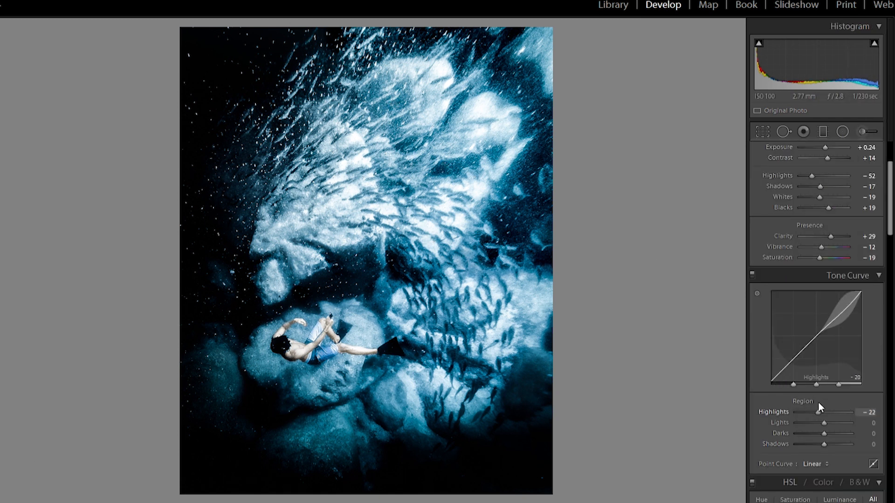
Pull tone-curve highlights to -53 and settle shadows at +22 after trying stronger lifts.
{"action": "left_click_drag", "start_coordinate": [839, 411], "coordinate": [811, 411]}
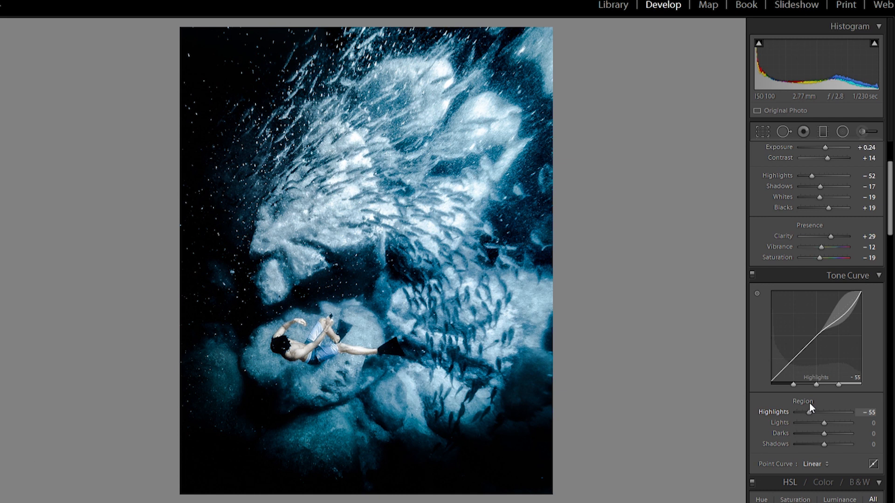
{"action": "left_click_drag", "start_coordinate": [824, 445], "coordinate": [831, 445]}
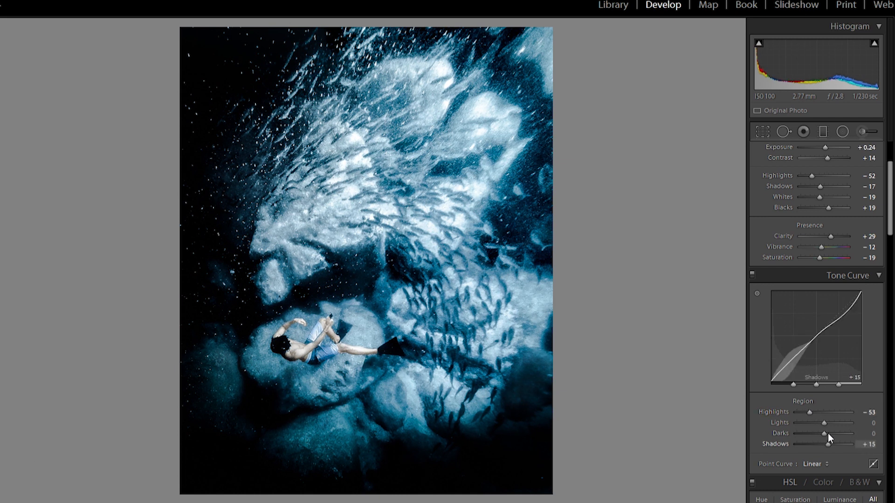
{"action": "left_click_drag", "start_coordinate": [829, 444], "coordinate": [857, 444]}
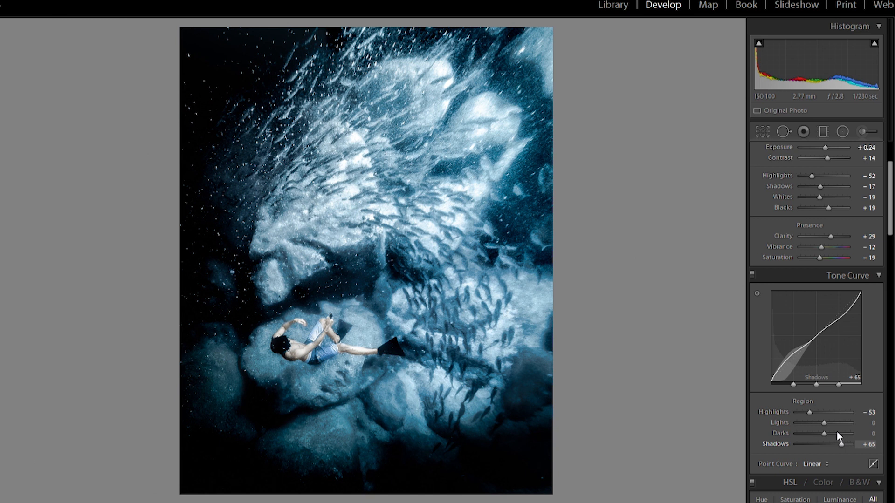
{"action": "left_click_drag", "start_coordinate": [850, 445], "coordinate": [832, 444]}
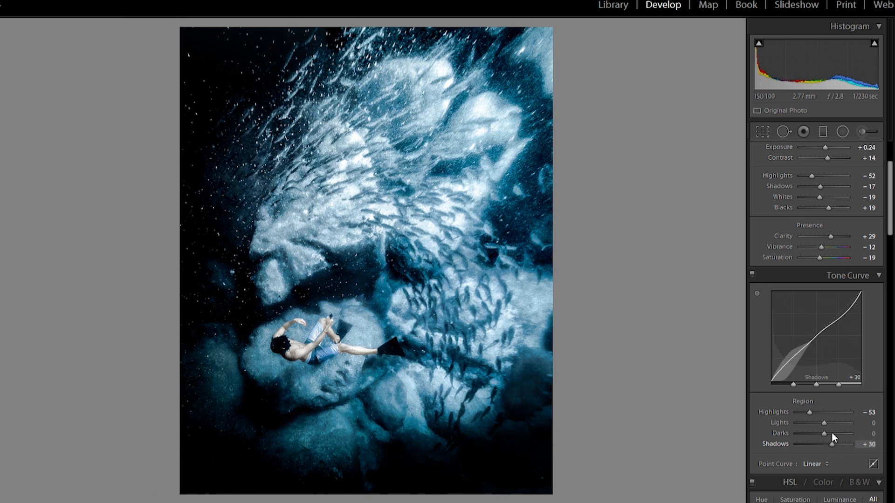
{"action": "left_click_drag", "start_coordinate": [833, 445], "coordinate": [850, 445]}
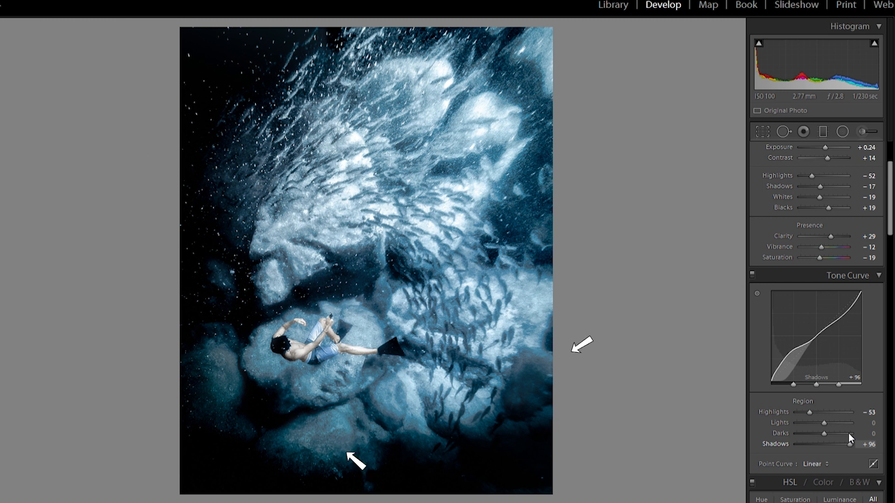
{"action": "left_click_drag", "start_coordinate": [851, 444], "coordinate": [829, 444]}
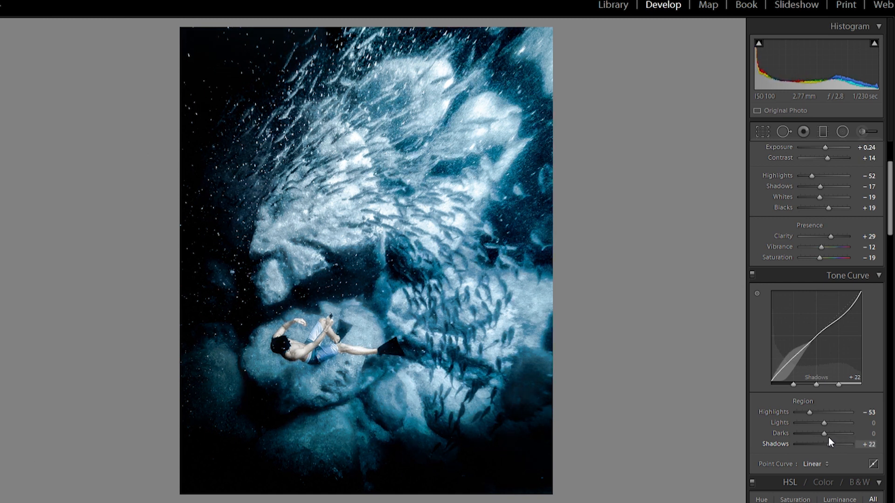
Set the curve's darks to +7 and lights to -9.
{"action": "left_click_drag", "start_coordinate": [824, 433], "coordinate": [829, 433]}
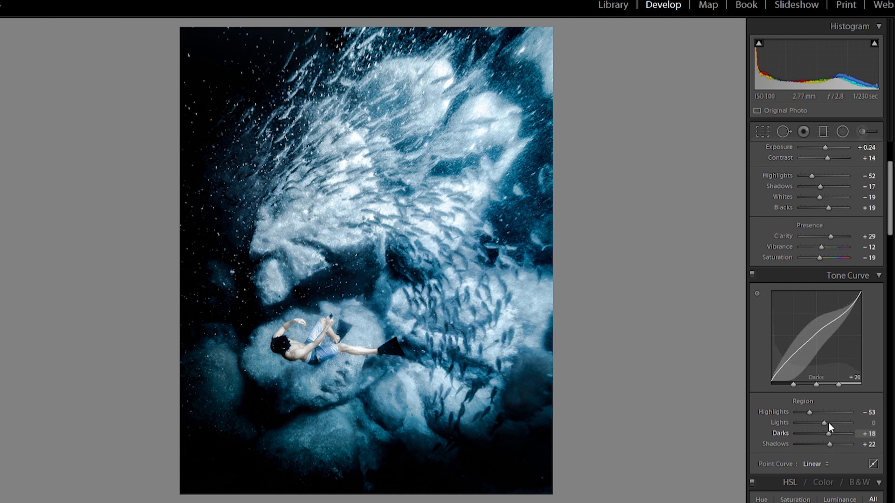
{"action": "left_click_drag", "start_coordinate": [827, 423], "coordinate": [802, 423]}
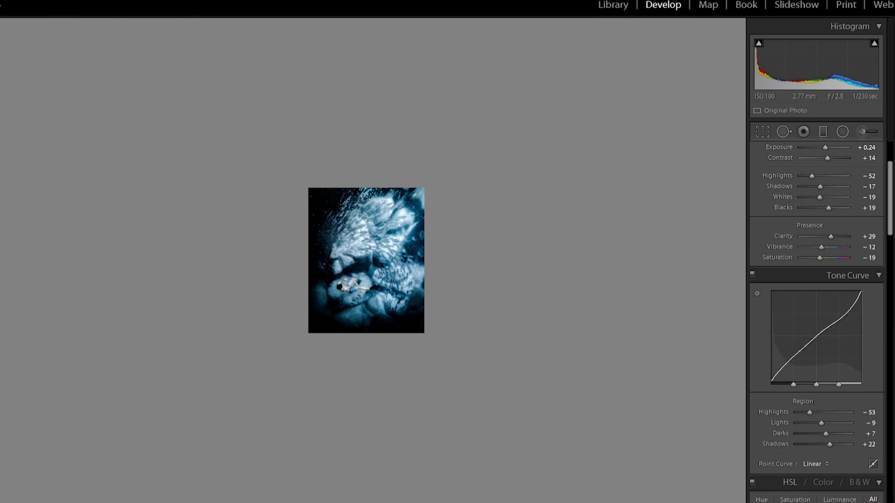
{"action": "left_click", "coordinate": [365, 260]}
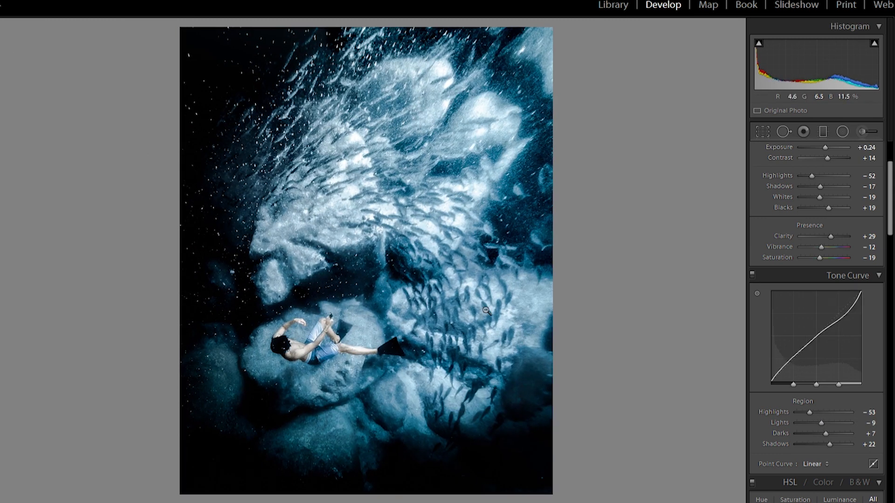
Reveal the filmstrip thumbnails of the other stacked versions.
{"action": "left_click", "coordinate": [861, 131]}
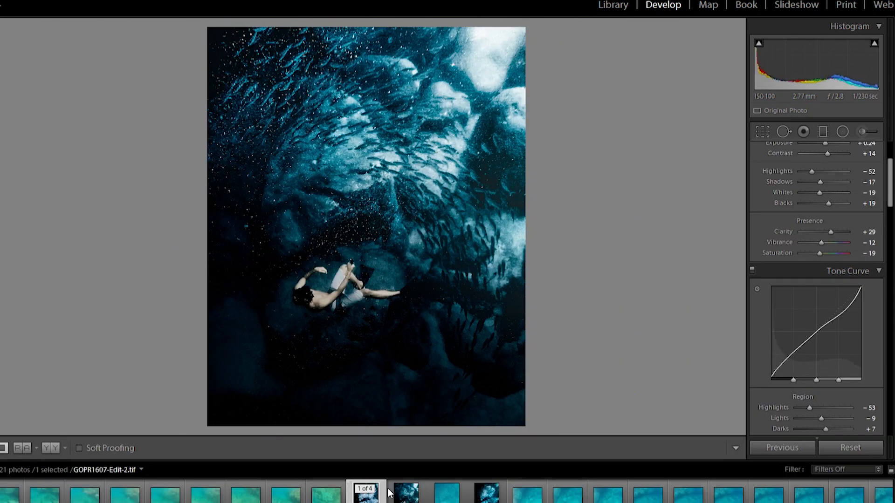
{"action": "mouse_move", "coordinate": [380, 492]}
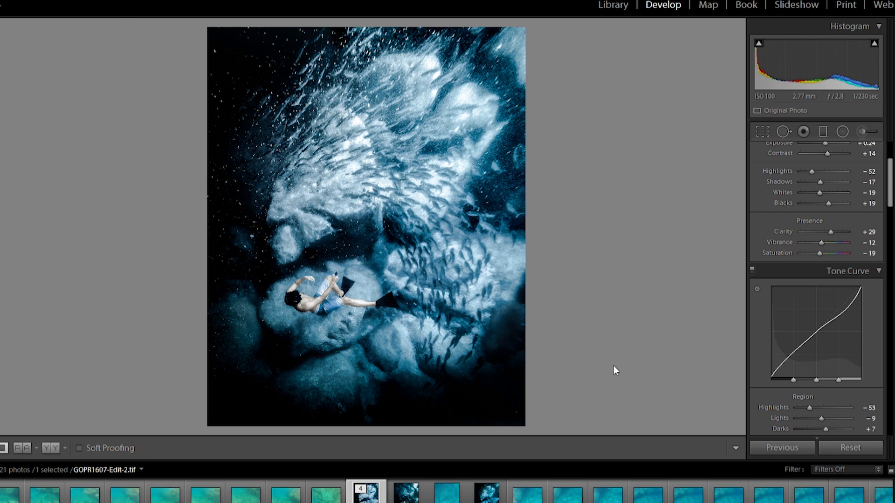
{"action": "mouse_move", "coordinate": [813, 170]}
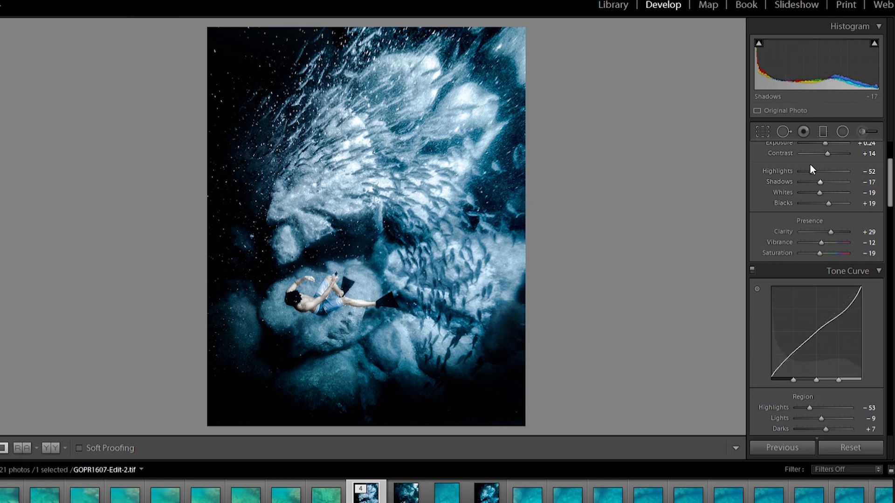
Pull Highlights down to −71 and Whites to −38, leaving shadows and blacks unchanged.
{"action": "left_click_drag", "start_coordinate": [818, 171], "coordinate": [809, 172]}
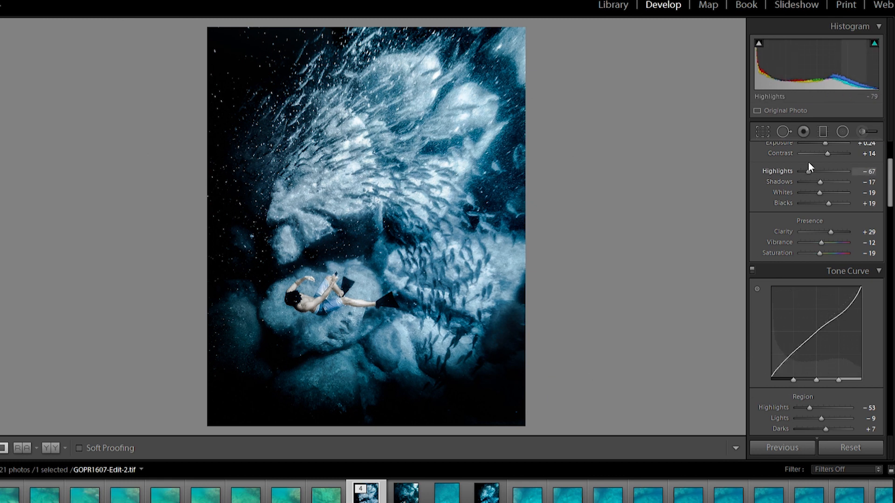
{"action": "left_click_drag", "start_coordinate": [834, 193], "coordinate": [815, 192]}
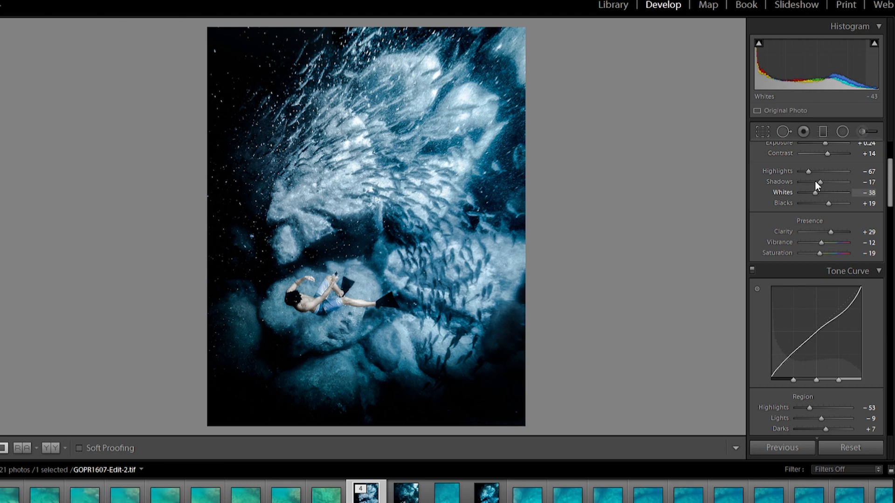
{"action": "left_click_drag", "start_coordinate": [804, 171], "coordinate": [803, 171]}
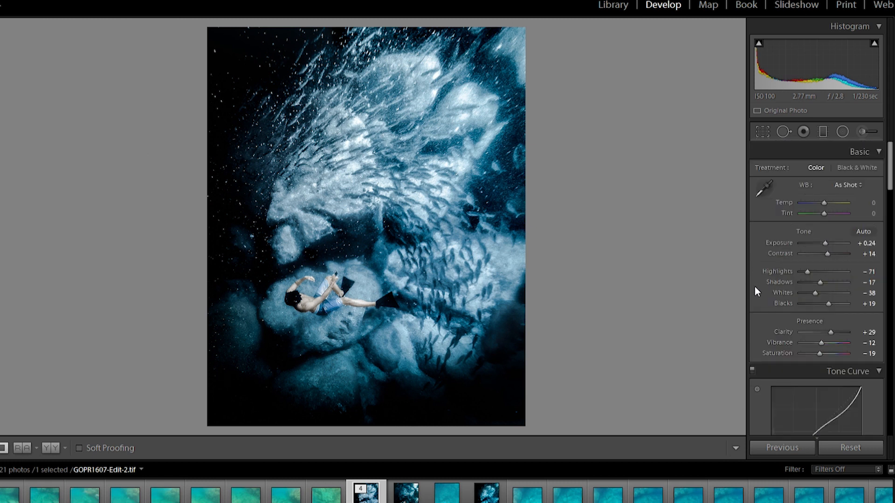
Compare the edited freediver photo against the unedited original and return to the edit.
{"action": "left_click", "coordinate": [446, 493]}
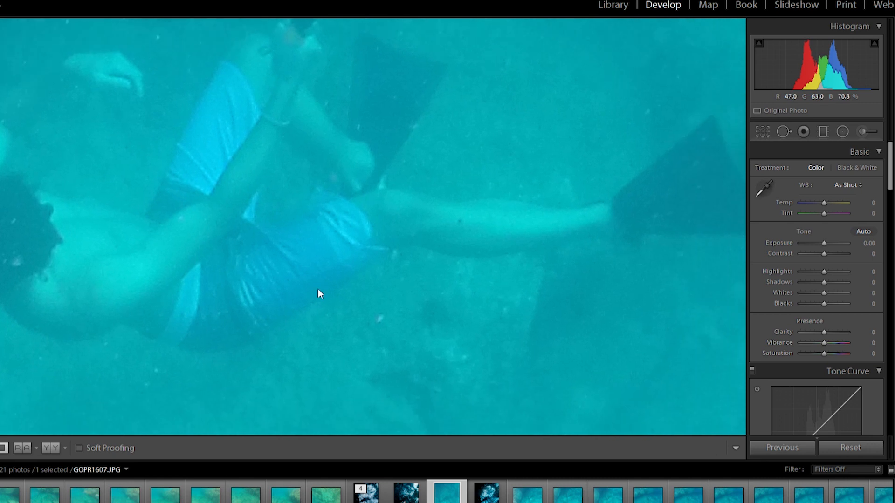
{"action": "left_click", "coordinate": [368, 495]}
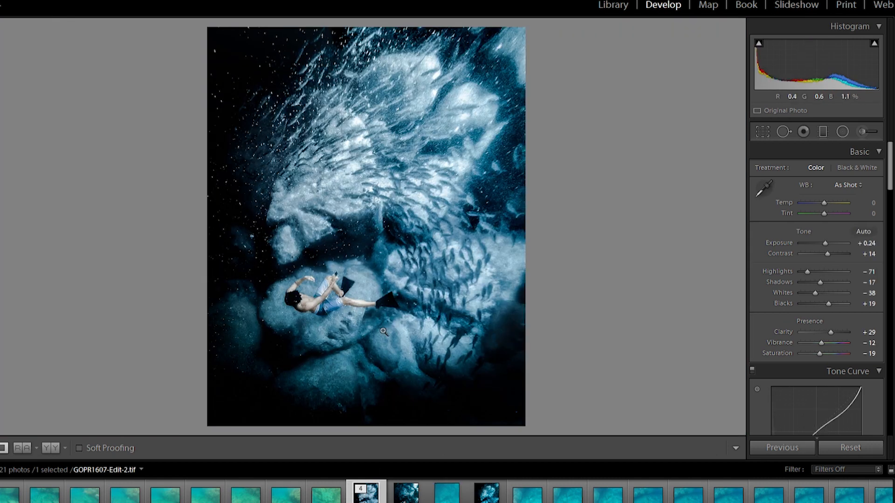
{"action": "left_click", "coordinate": [384, 331]}
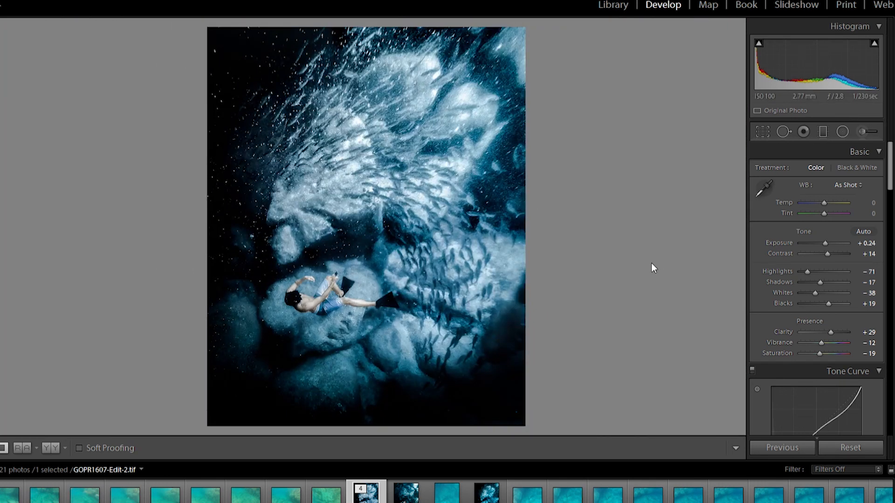
{"action": "mouse_move", "coordinate": [861, 127]}
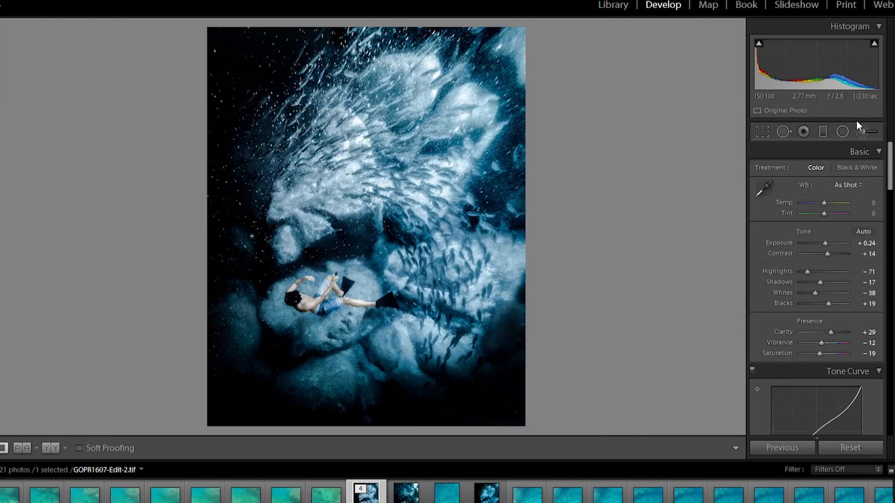
Briefly check the local brush adjustments, then switch to Copy 1 in the Filmstrip.
{"action": "left_click", "coordinate": [863, 132]}
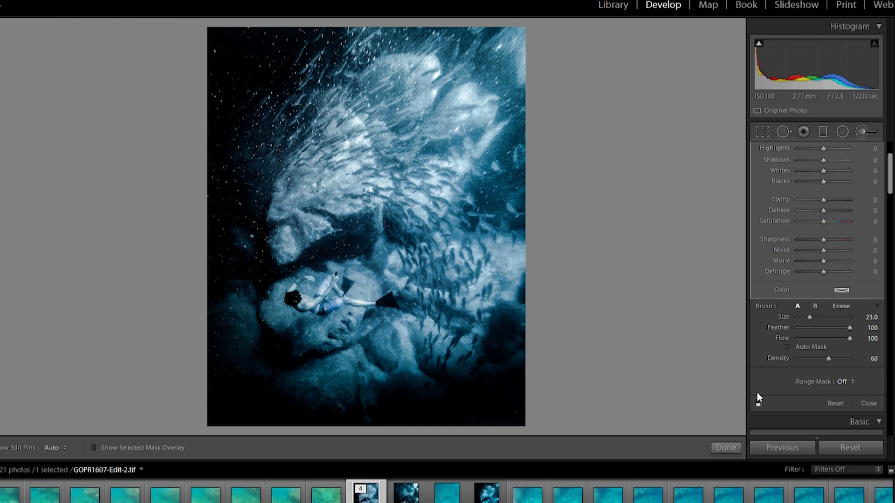
{"action": "left_click", "coordinate": [868, 404]}
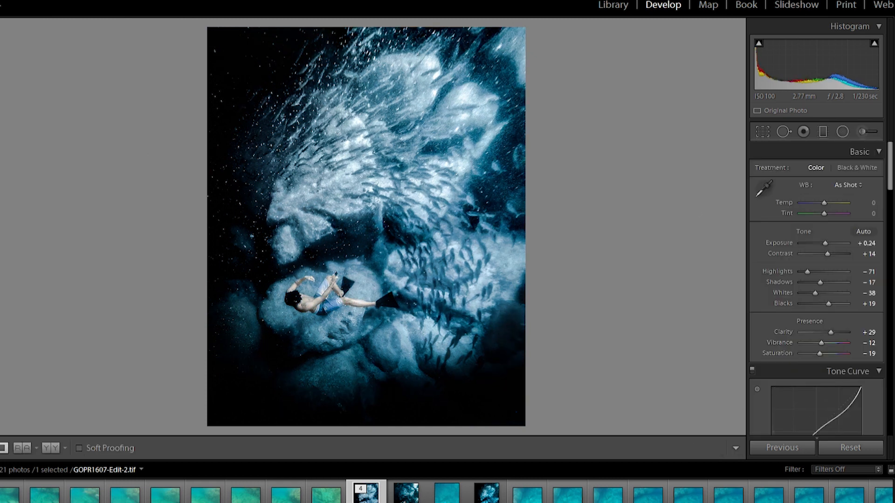
{"action": "left_click", "coordinate": [484, 493]}
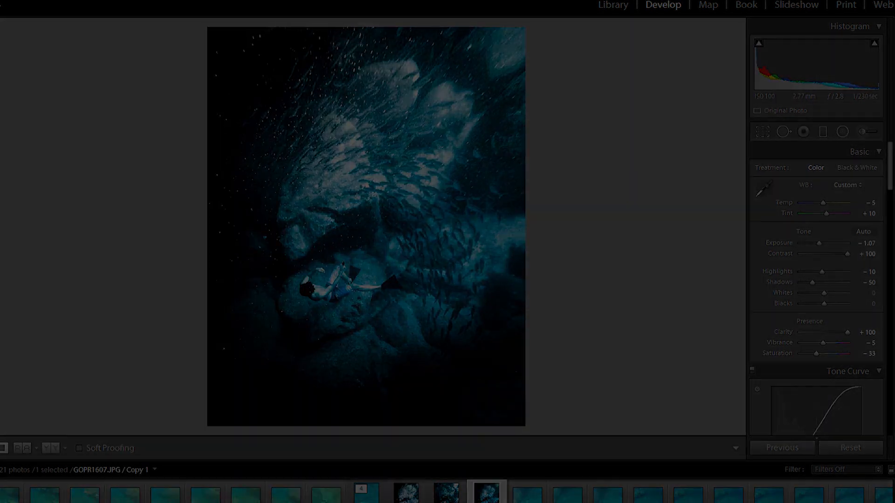